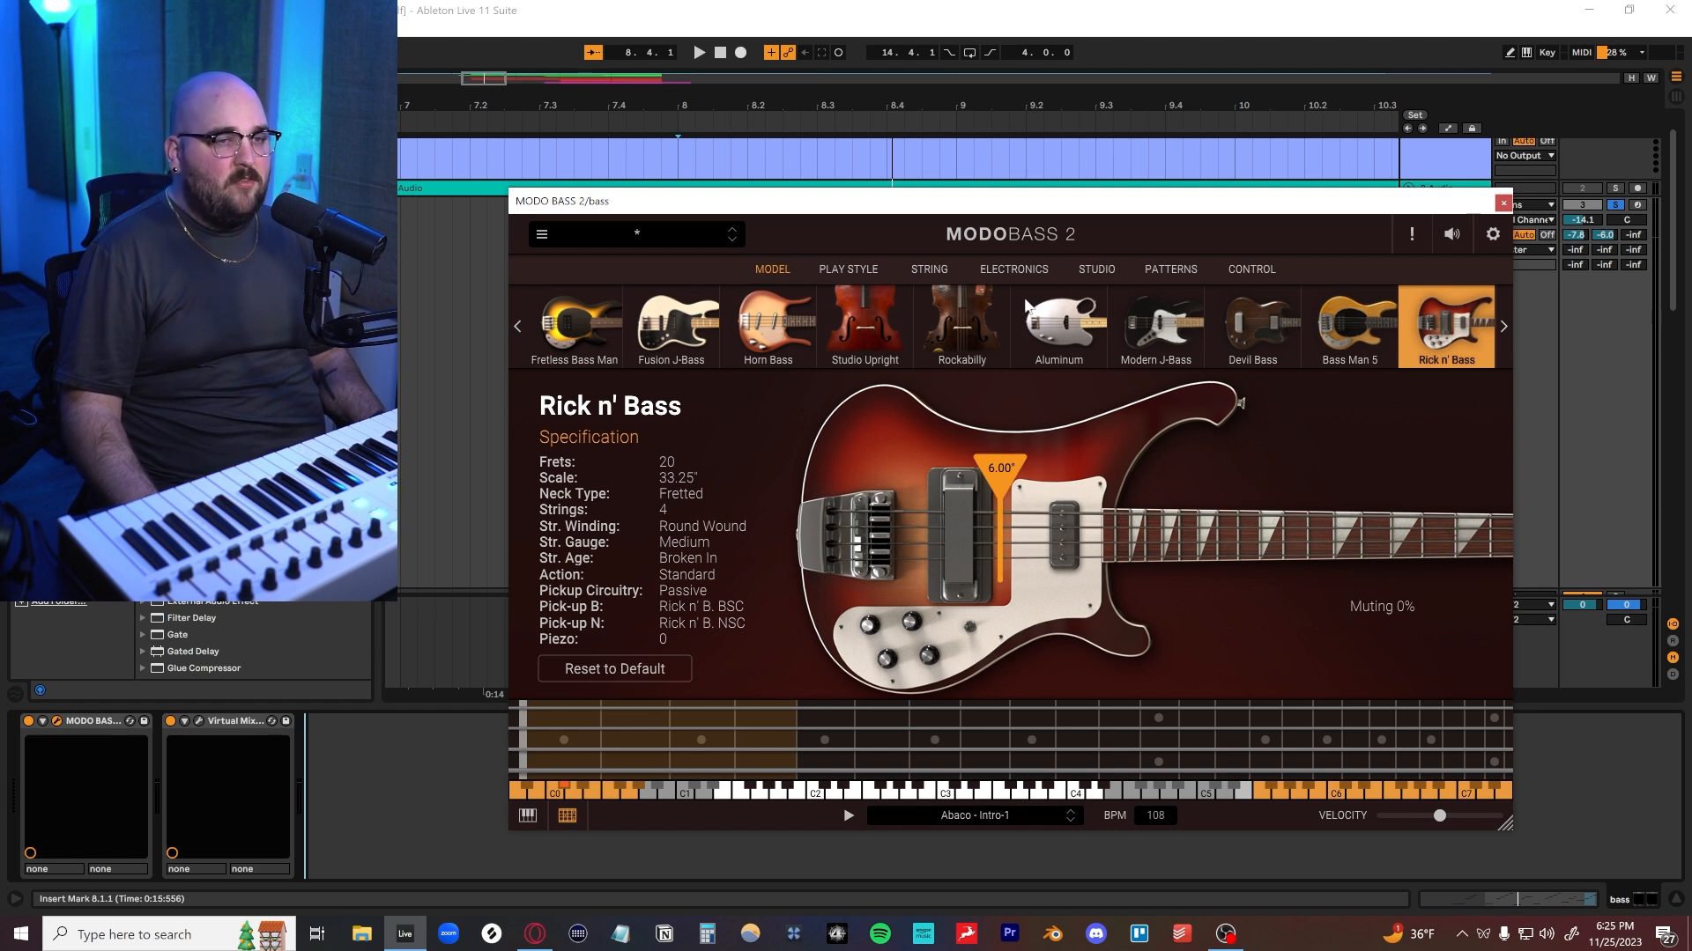
mouse_move(765, 412)
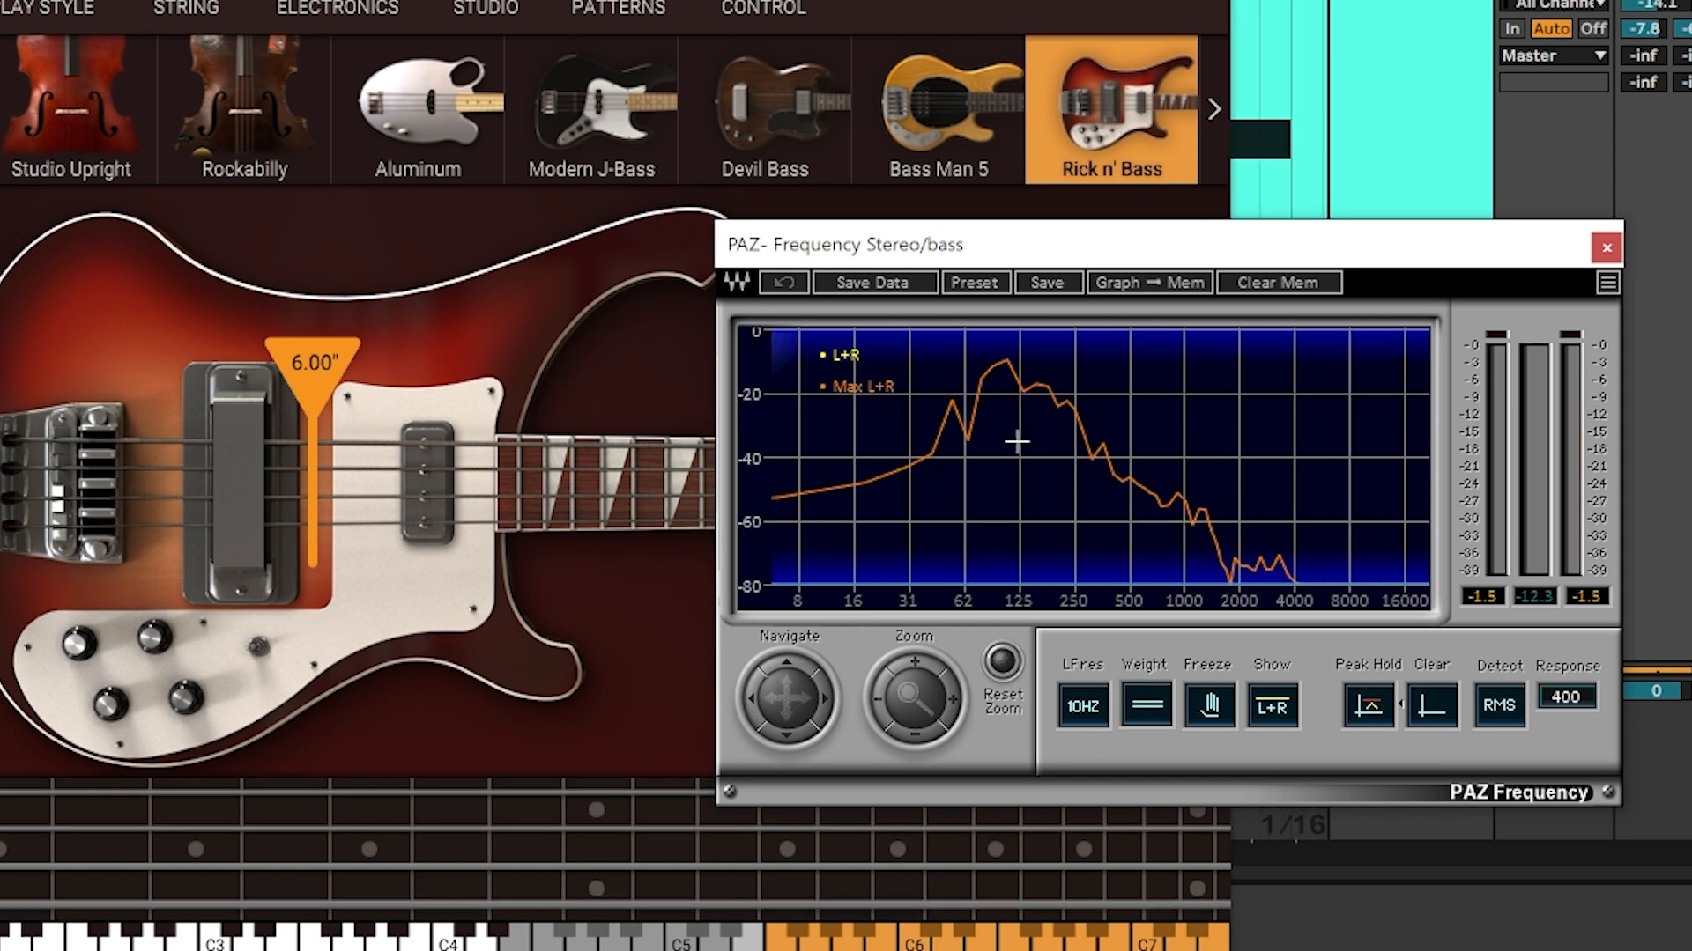
mouse_move(1332, 457)
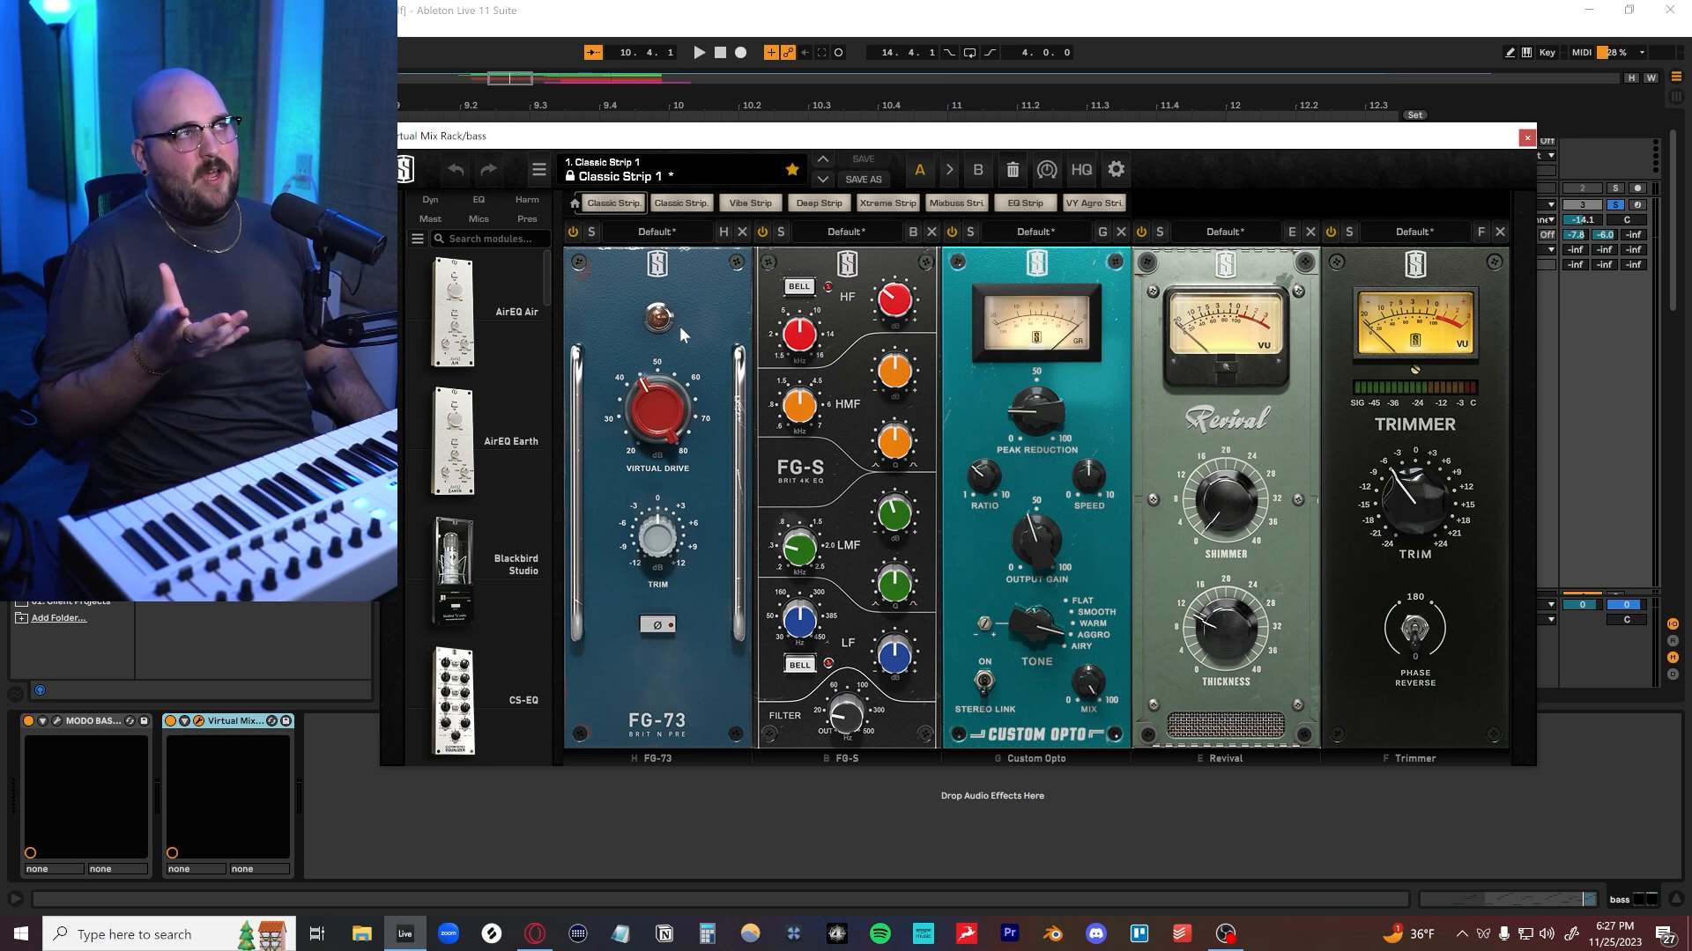
mouse_move(688, 289)
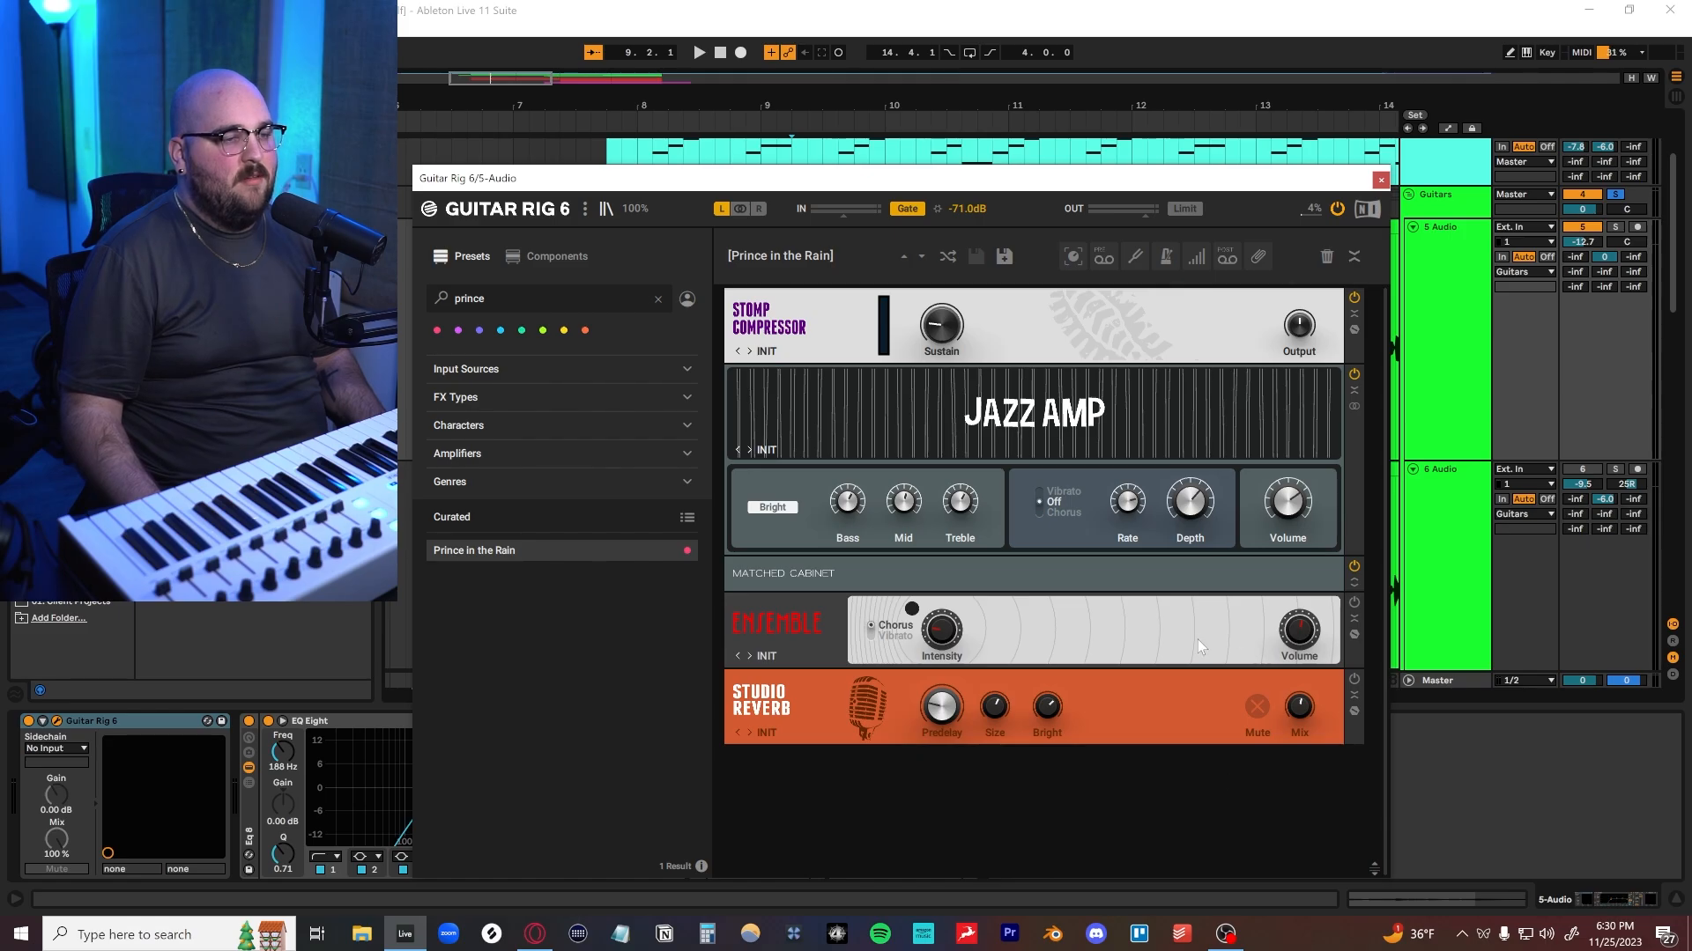
mouse_move(912, 413)
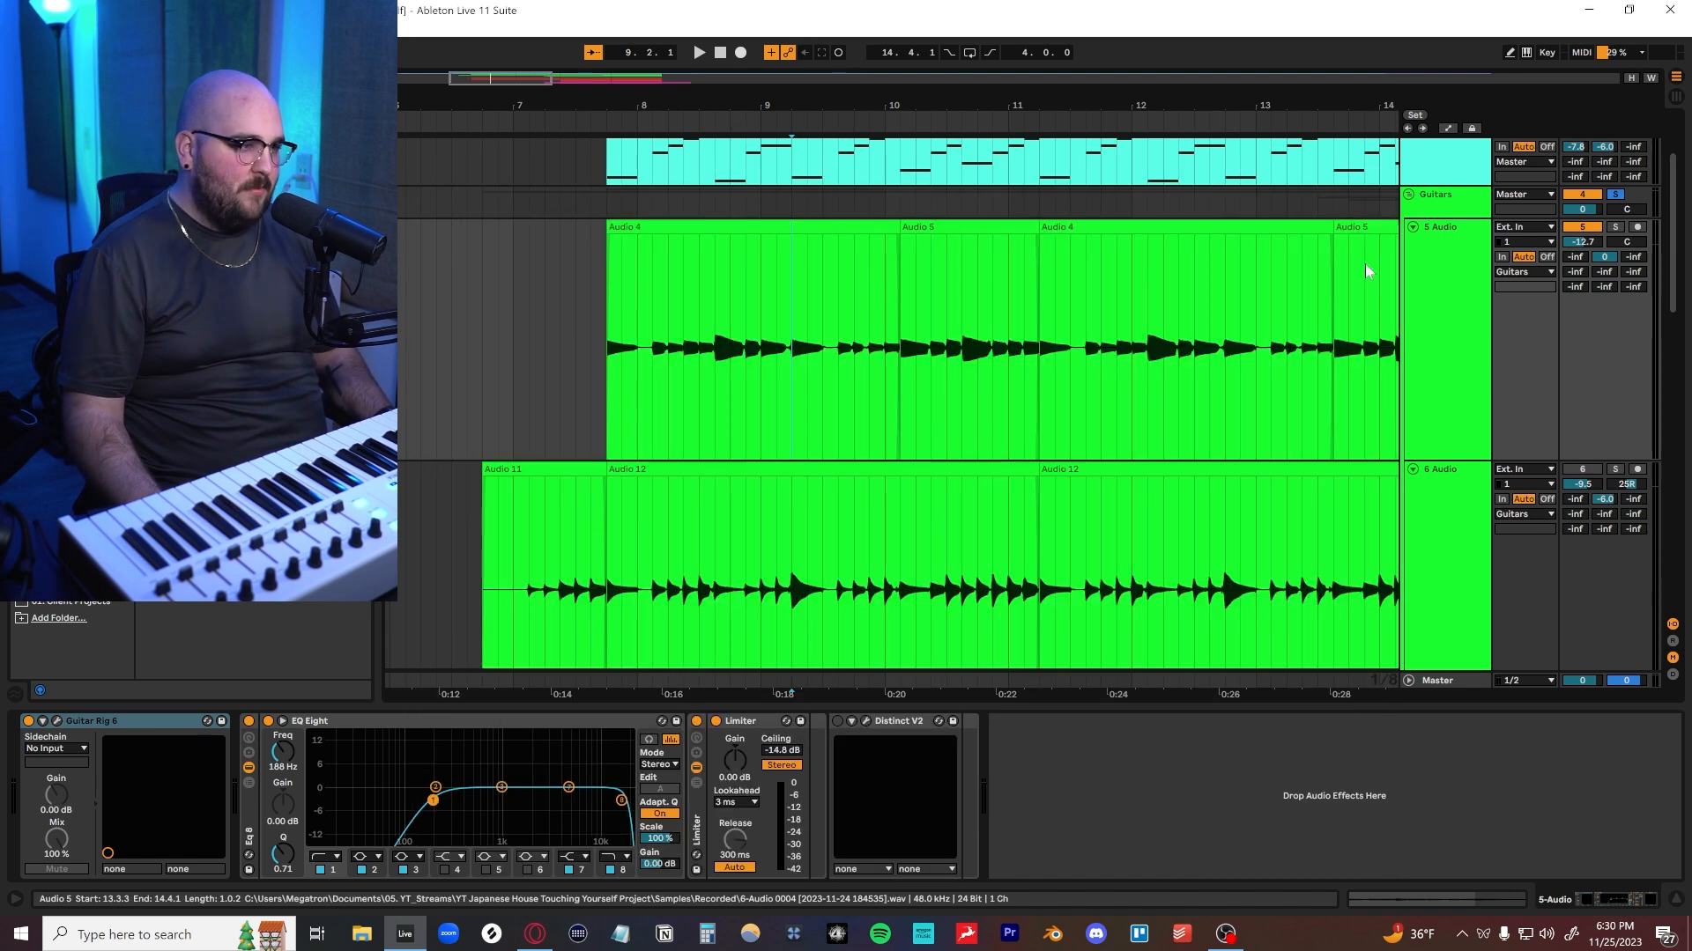
scroll("down", 3)
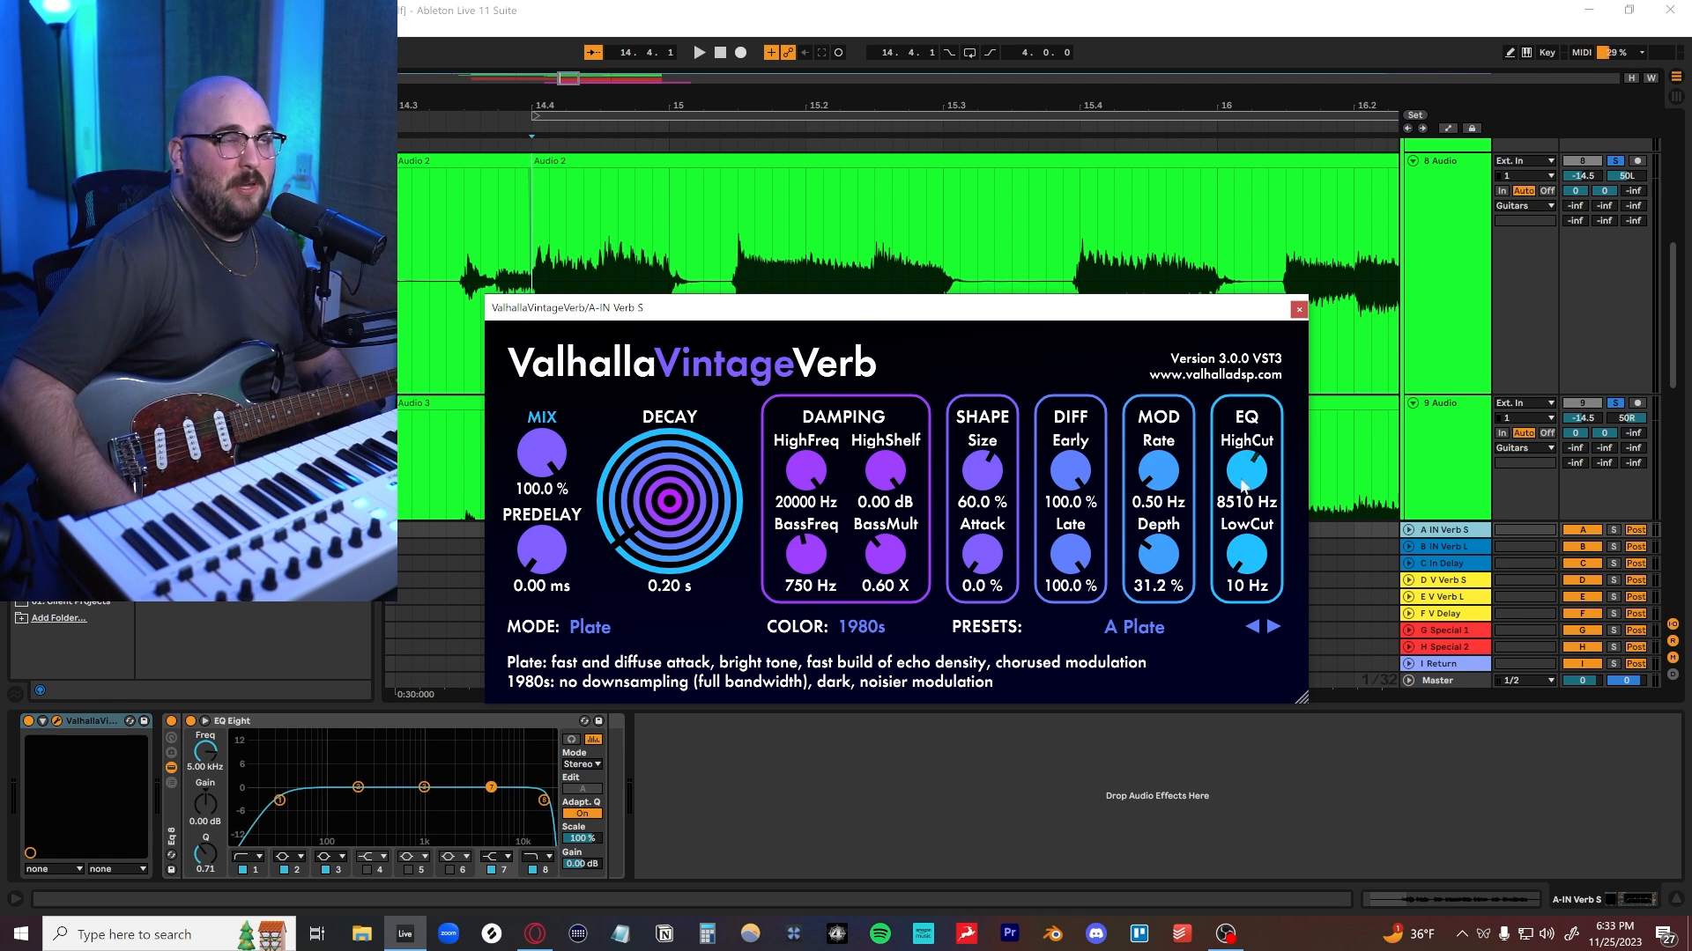
- View the Raum reverb on the B-IN Verb L return, move its window, and restore Valhalla Vintage Verb
left_click(1298, 309)
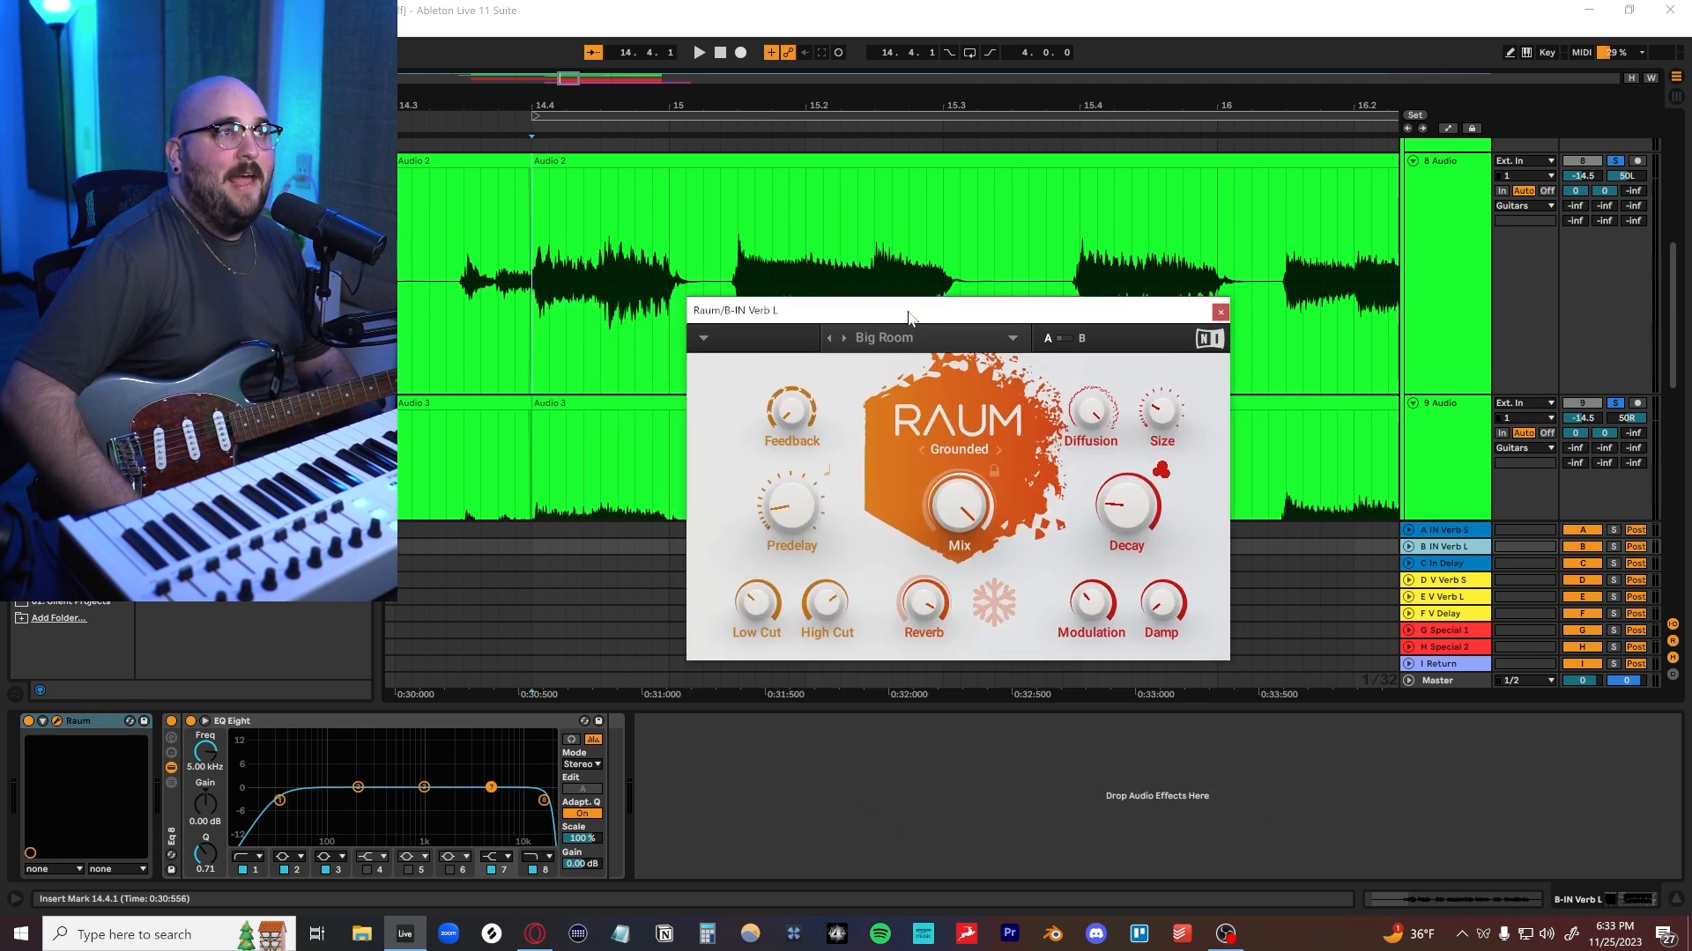
left_click_drag(907, 311, 879, 303)
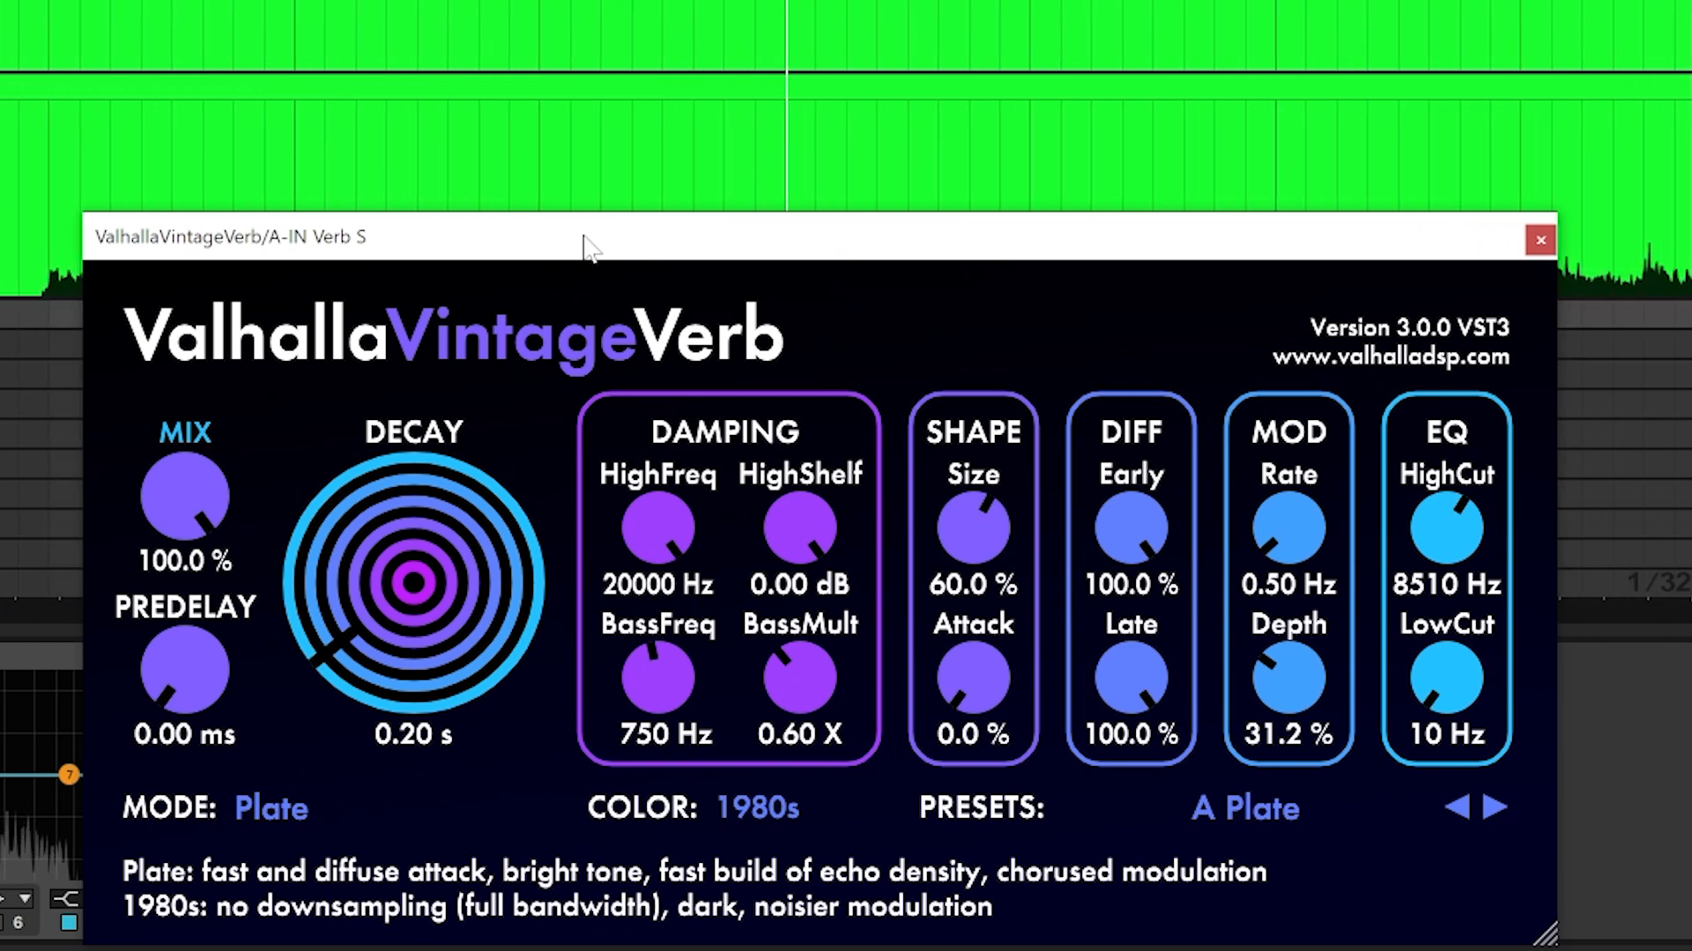
left_click(1538, 240)
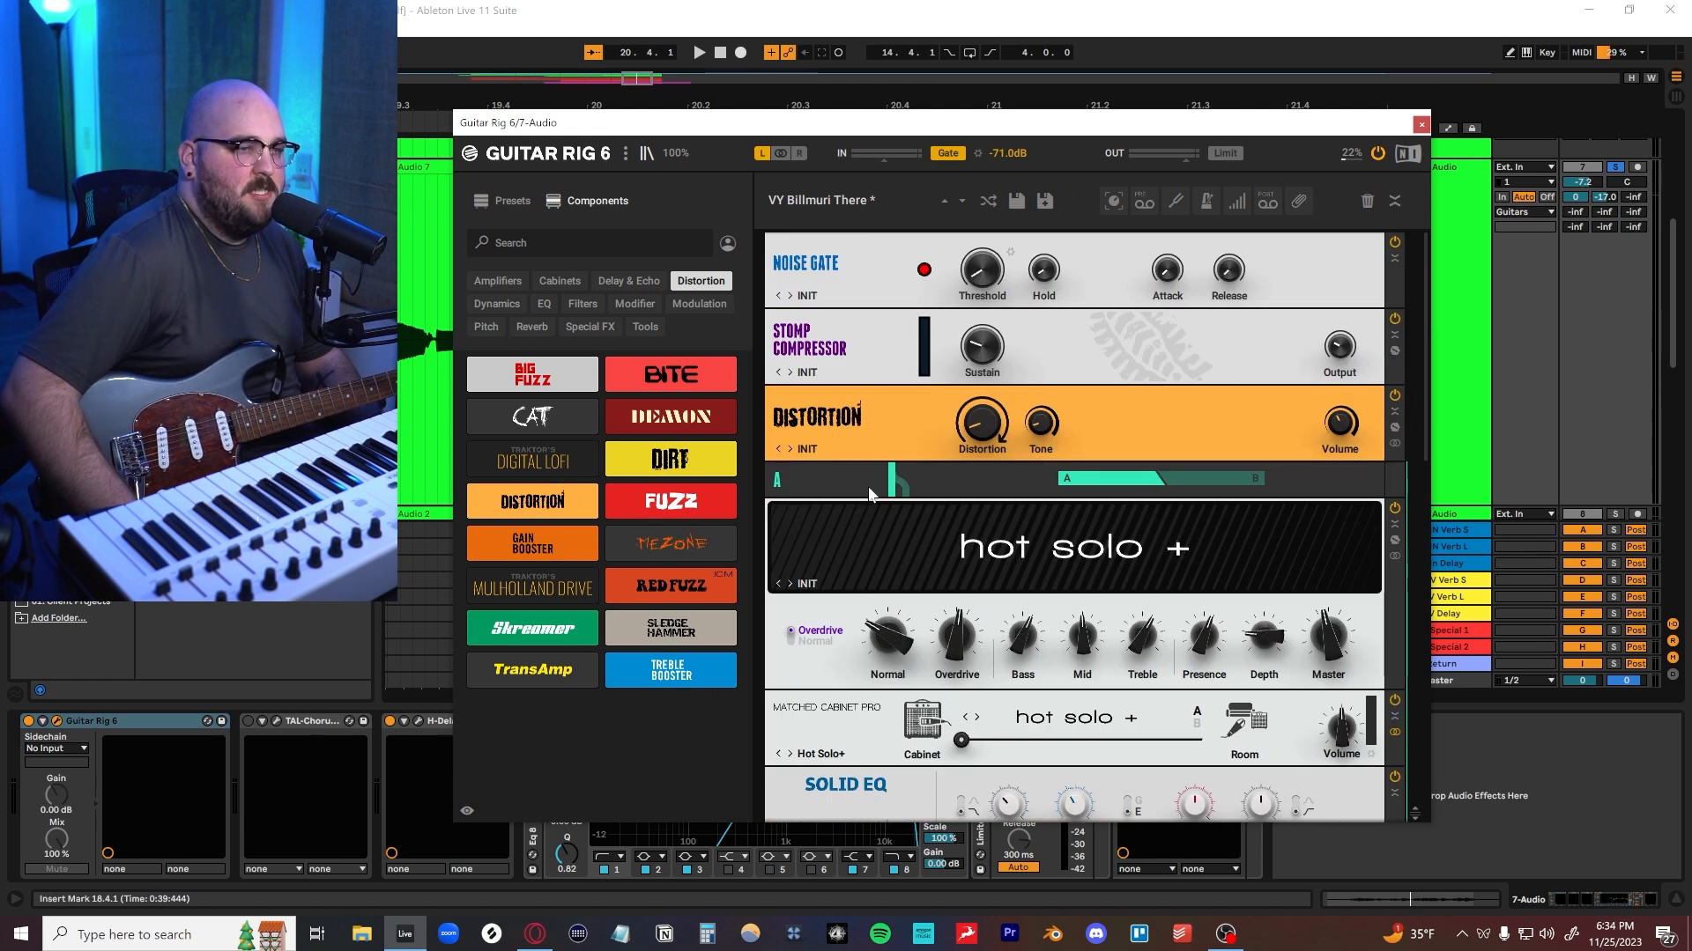
- Scroll through the VY Billmuri There rig's components in Guitar Rig 6 on 7-Audio
scroll("down", 3)
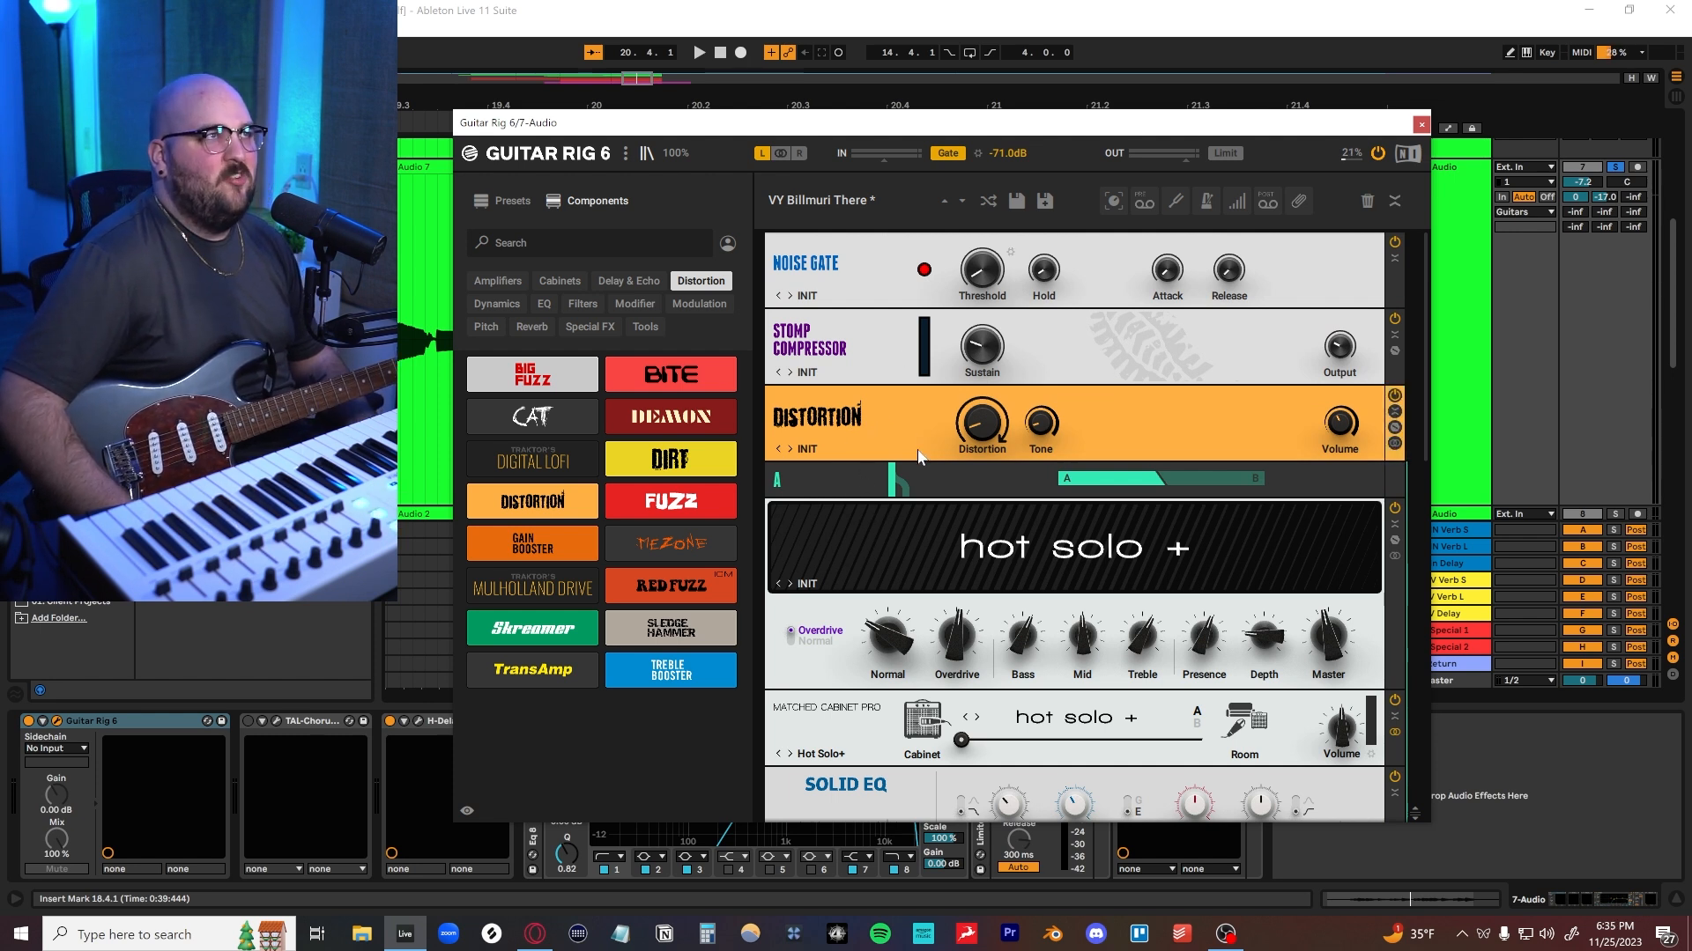
left_click(1420, 124)
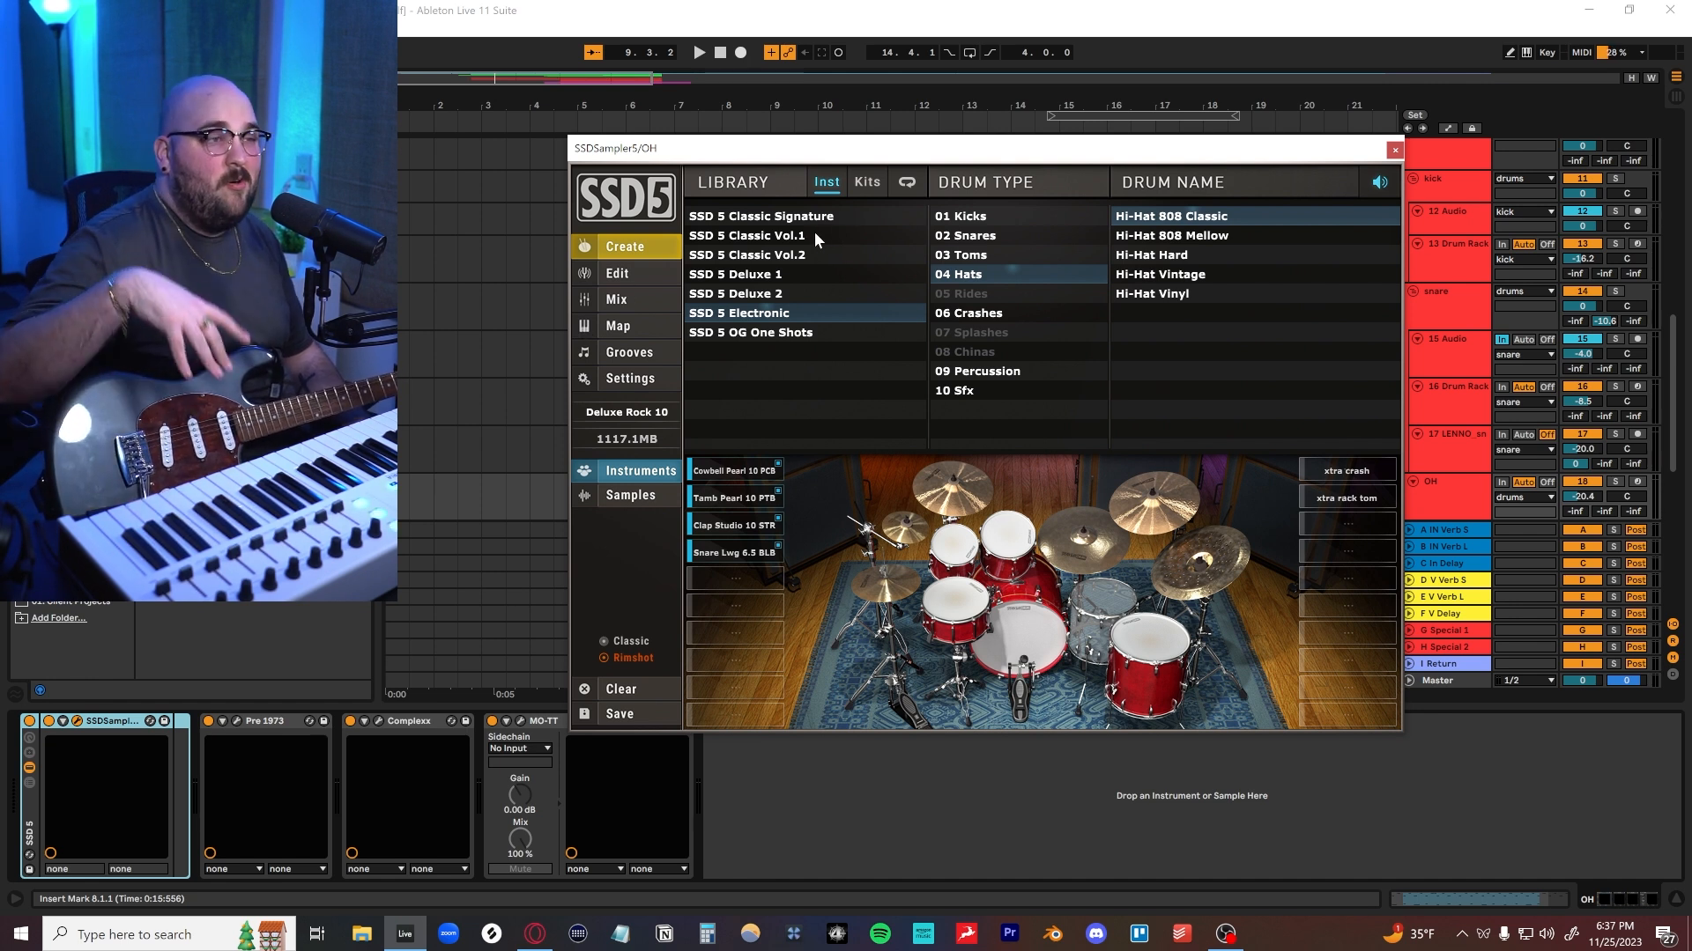
- Browse SSD5's drum kit preset list, then return to the Deluxe Rock 10 instruments
left_click(866, 181)
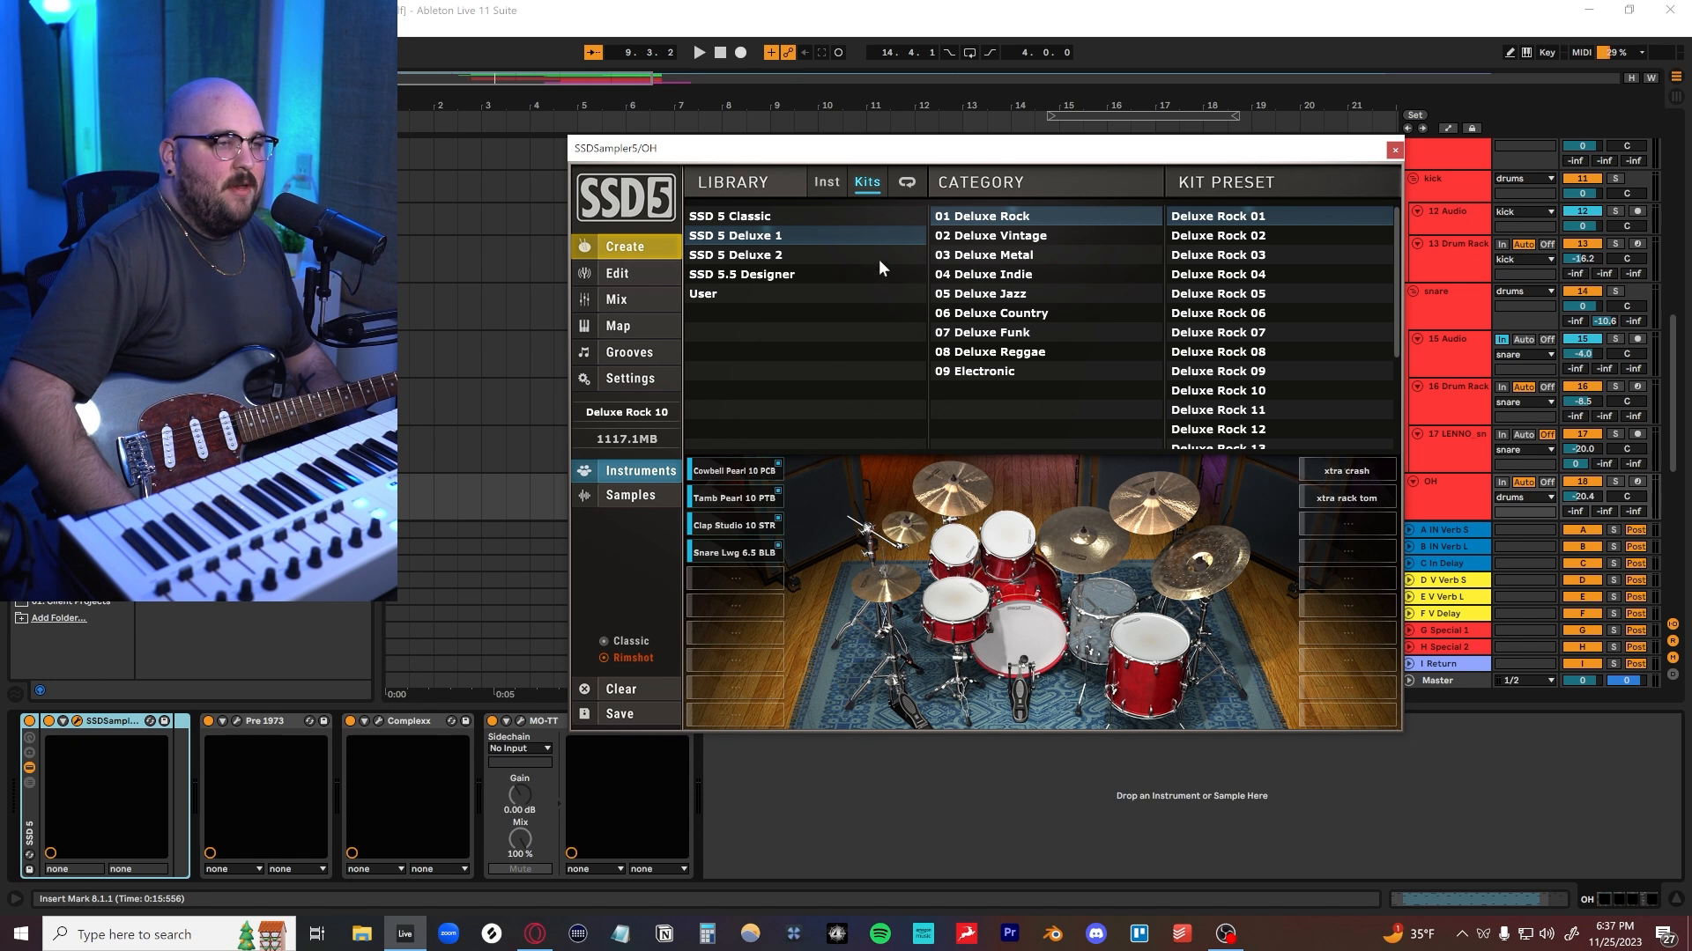
left_click(826, 181)
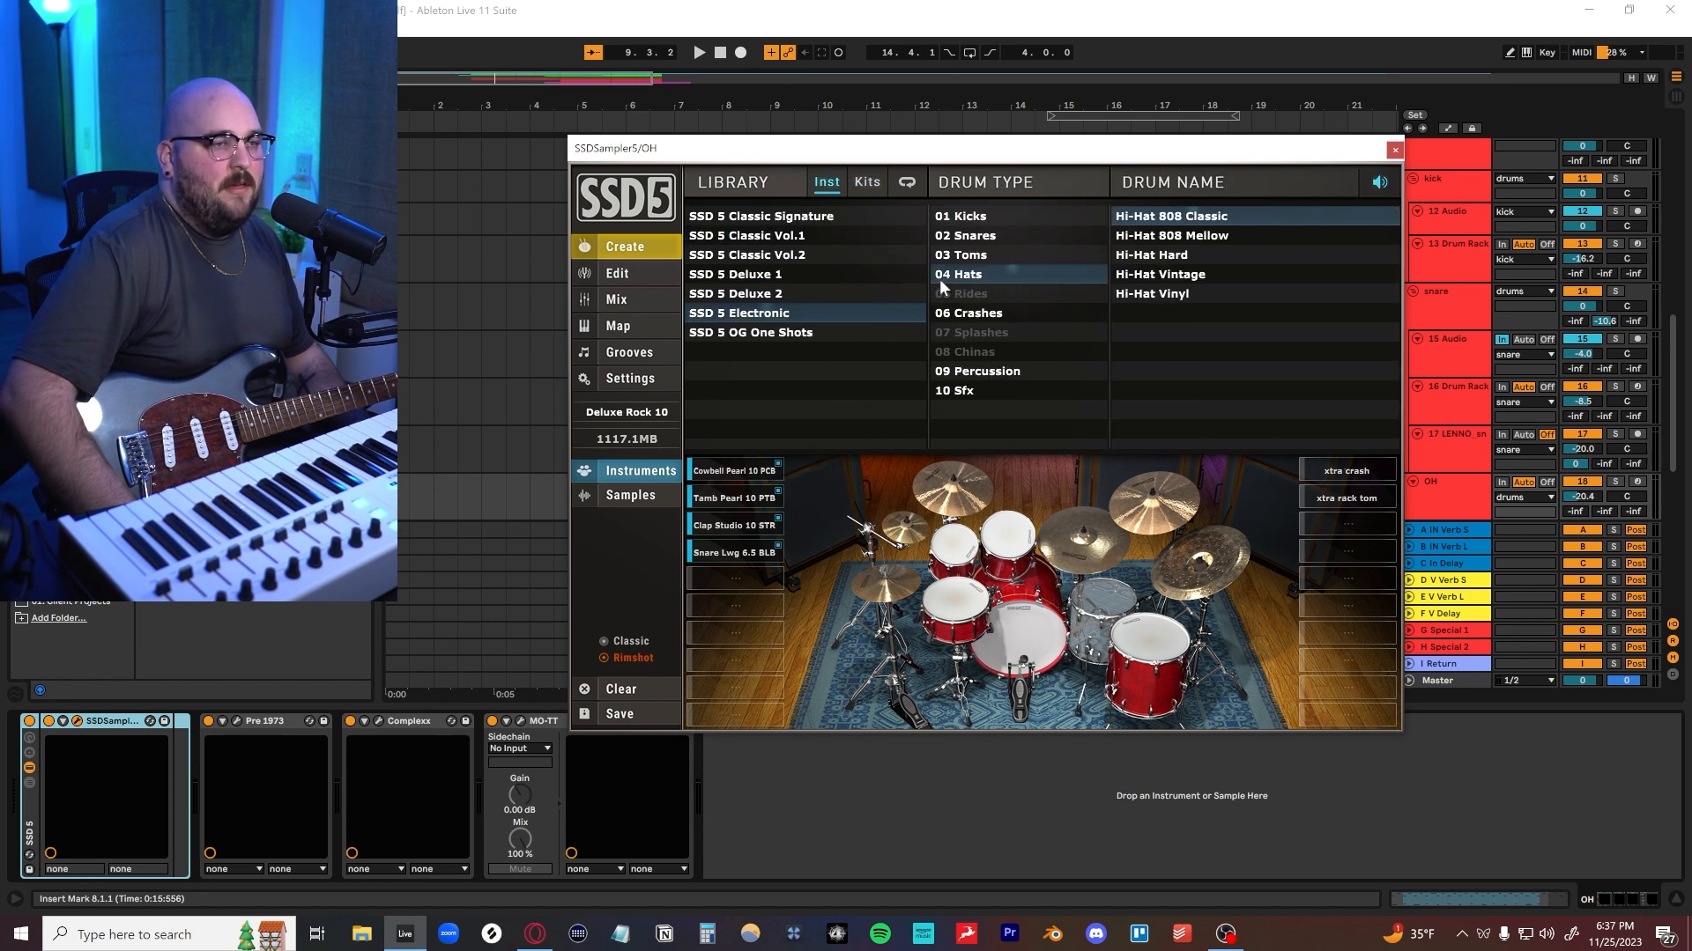
left_click(1393, 149)
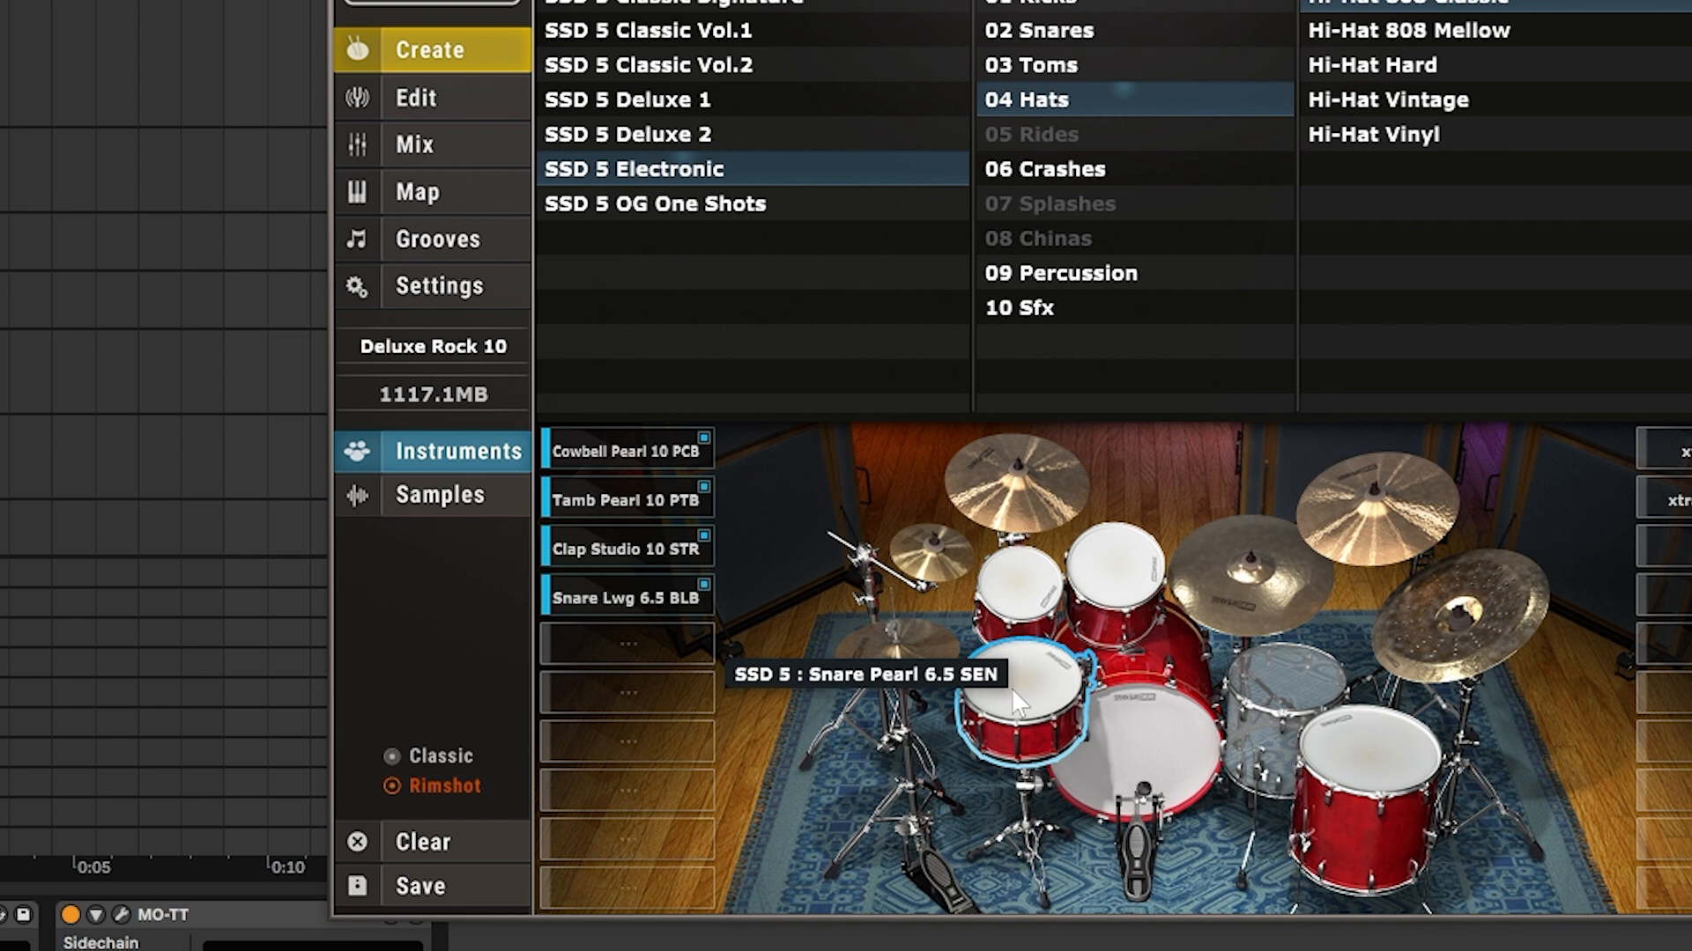
mouse_move(1004, 696)
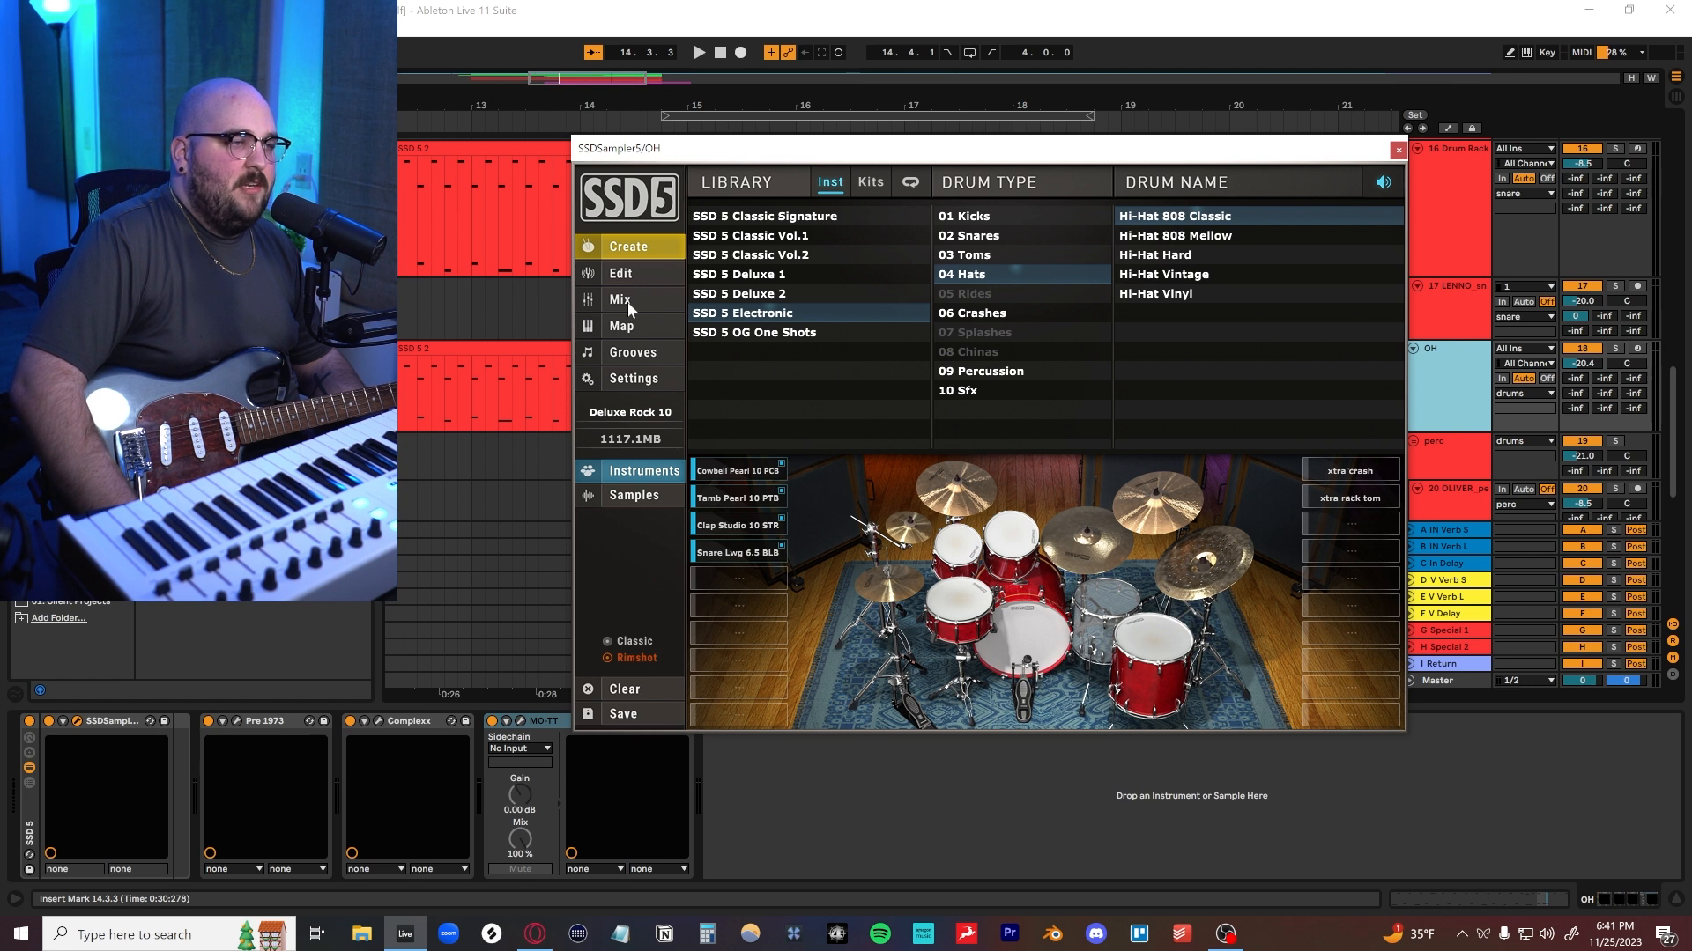
- View SSD5's mixer and output routing page, then close the sampler window
left_click(620, 298)
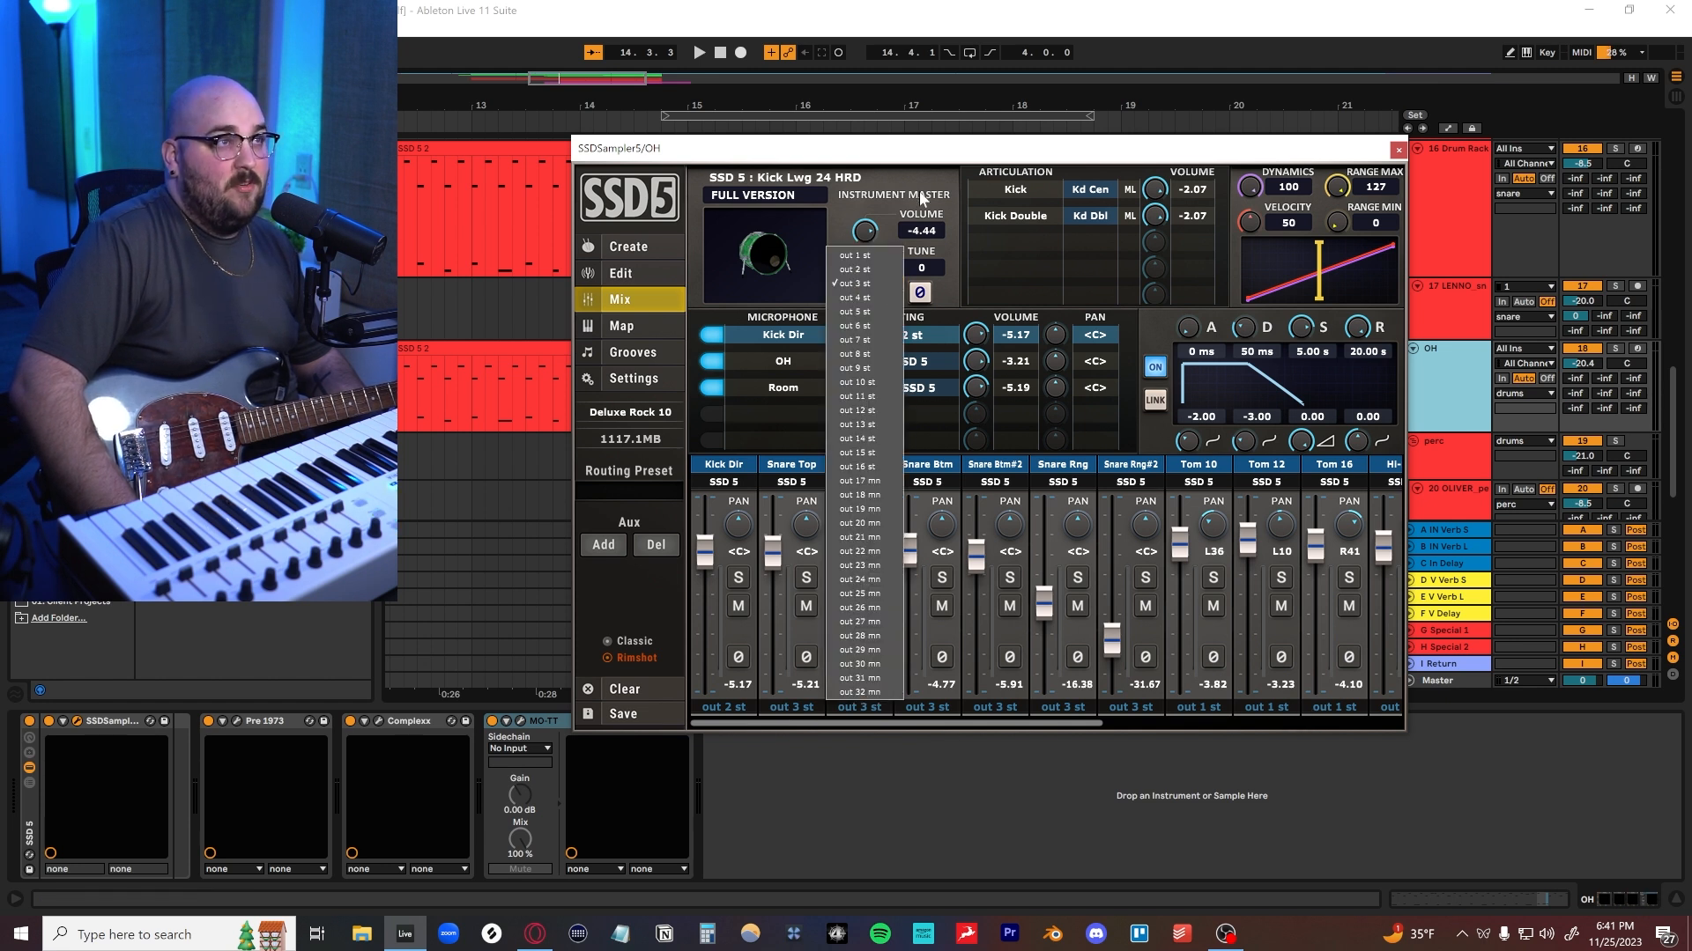
left_click(857, 268)
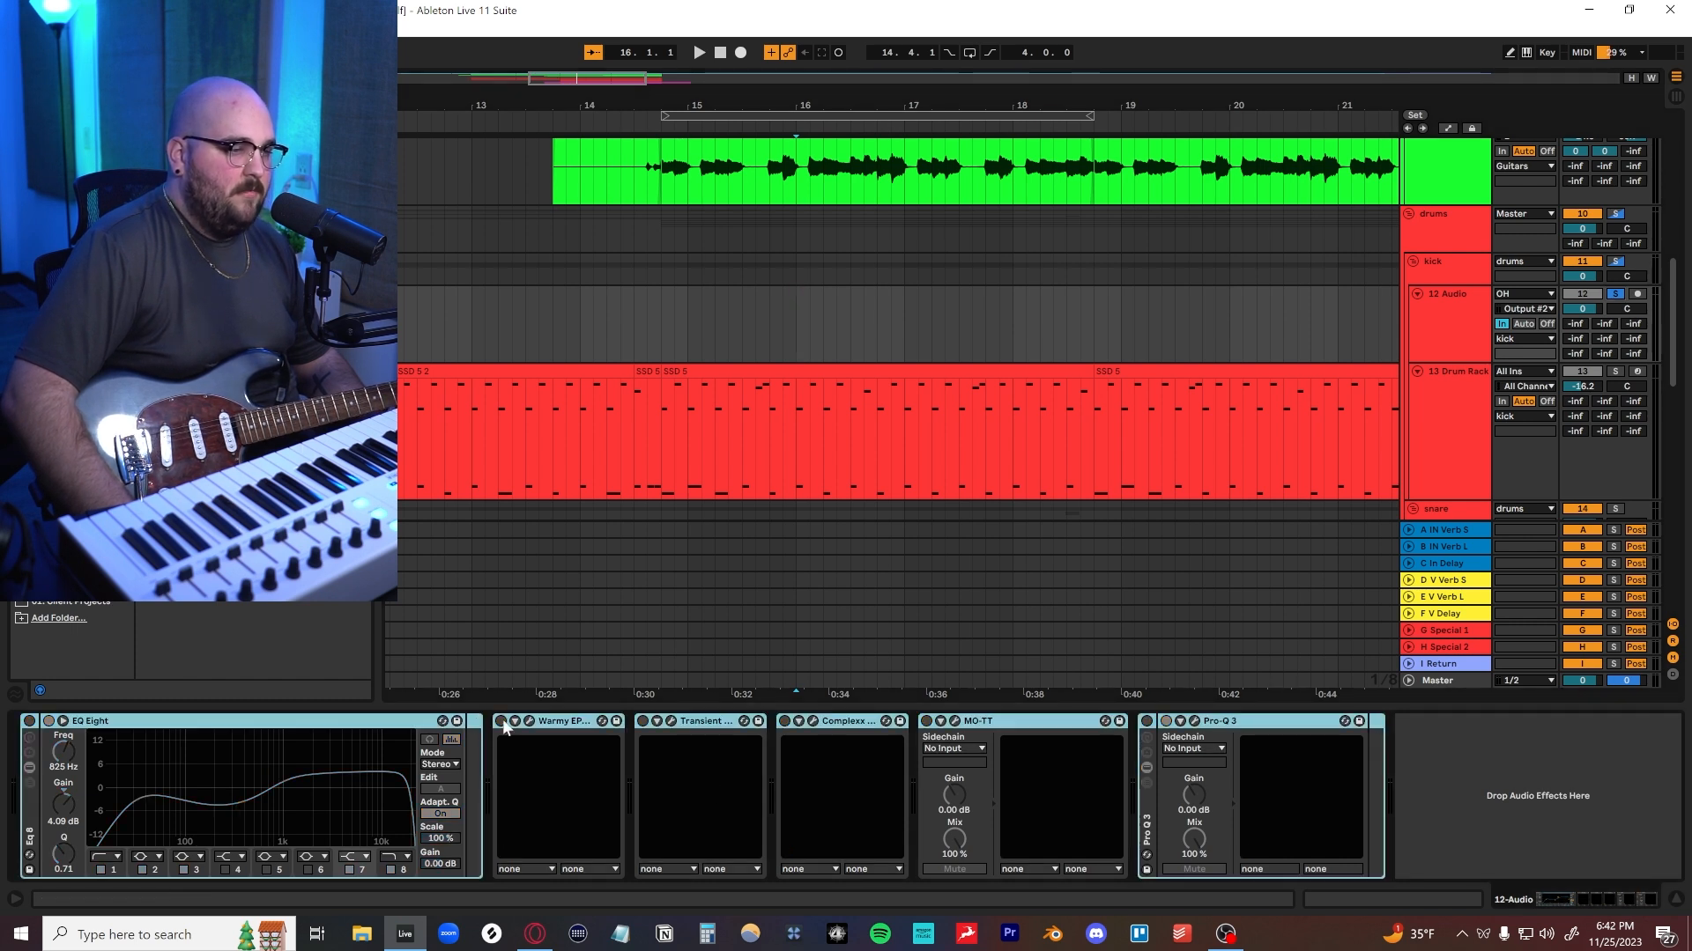
- View the kick's EQ Eight bands, then inspect and close the Warmy EP1A window
left_click(697, 52)
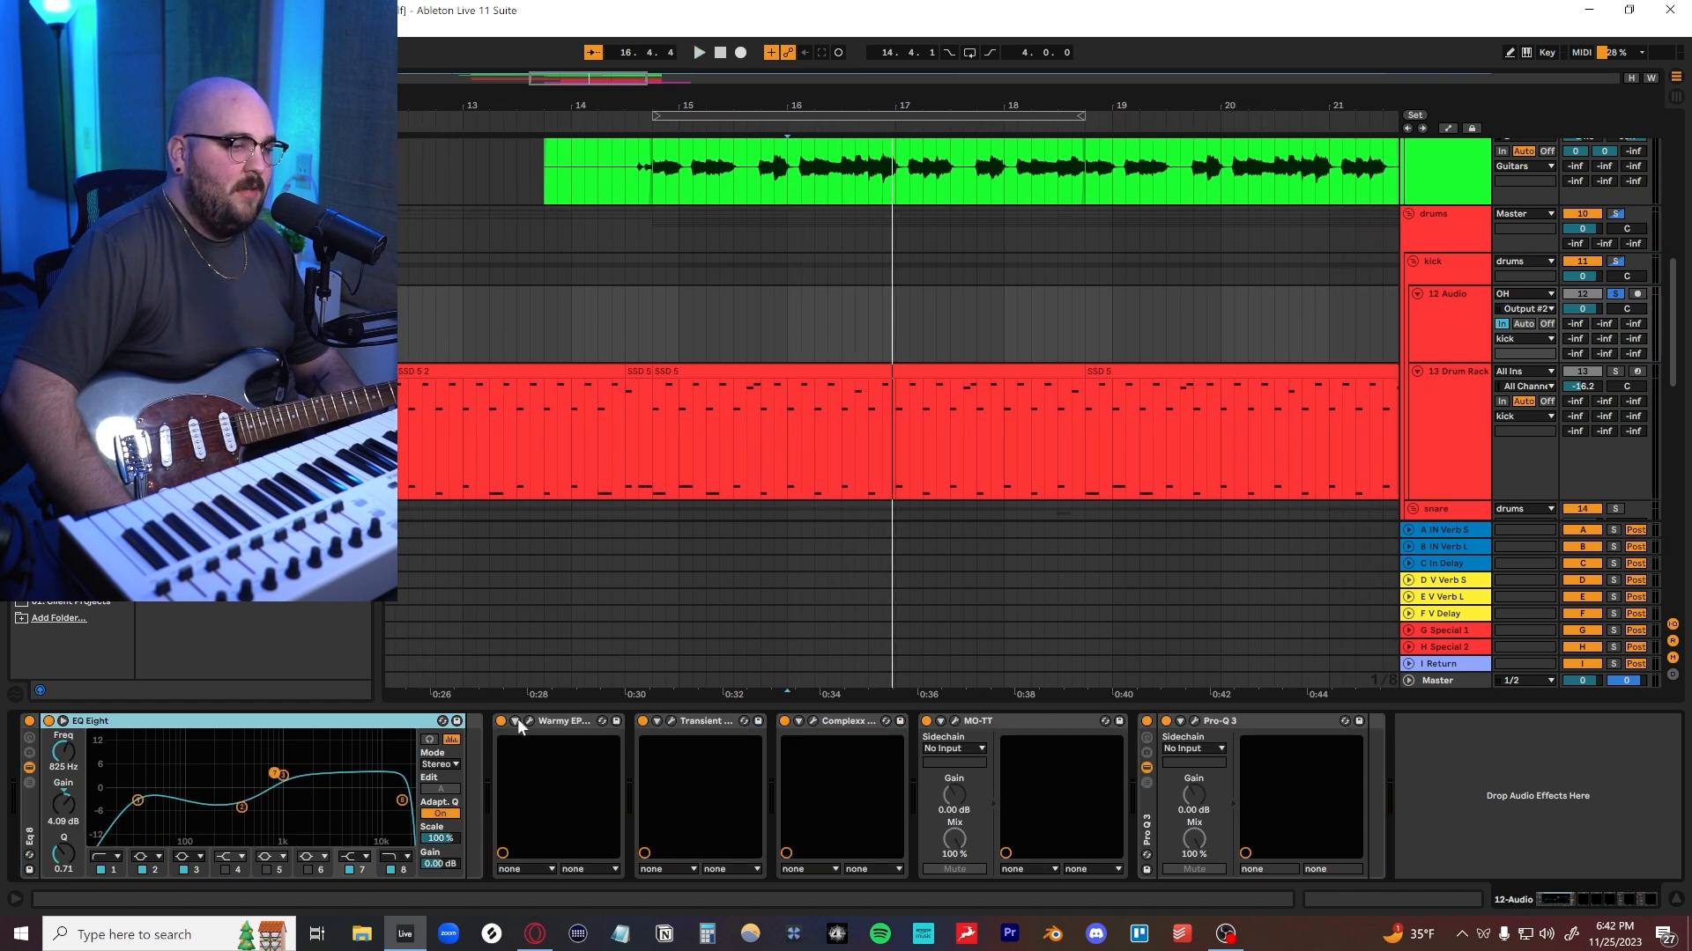
left_click(519, 722)
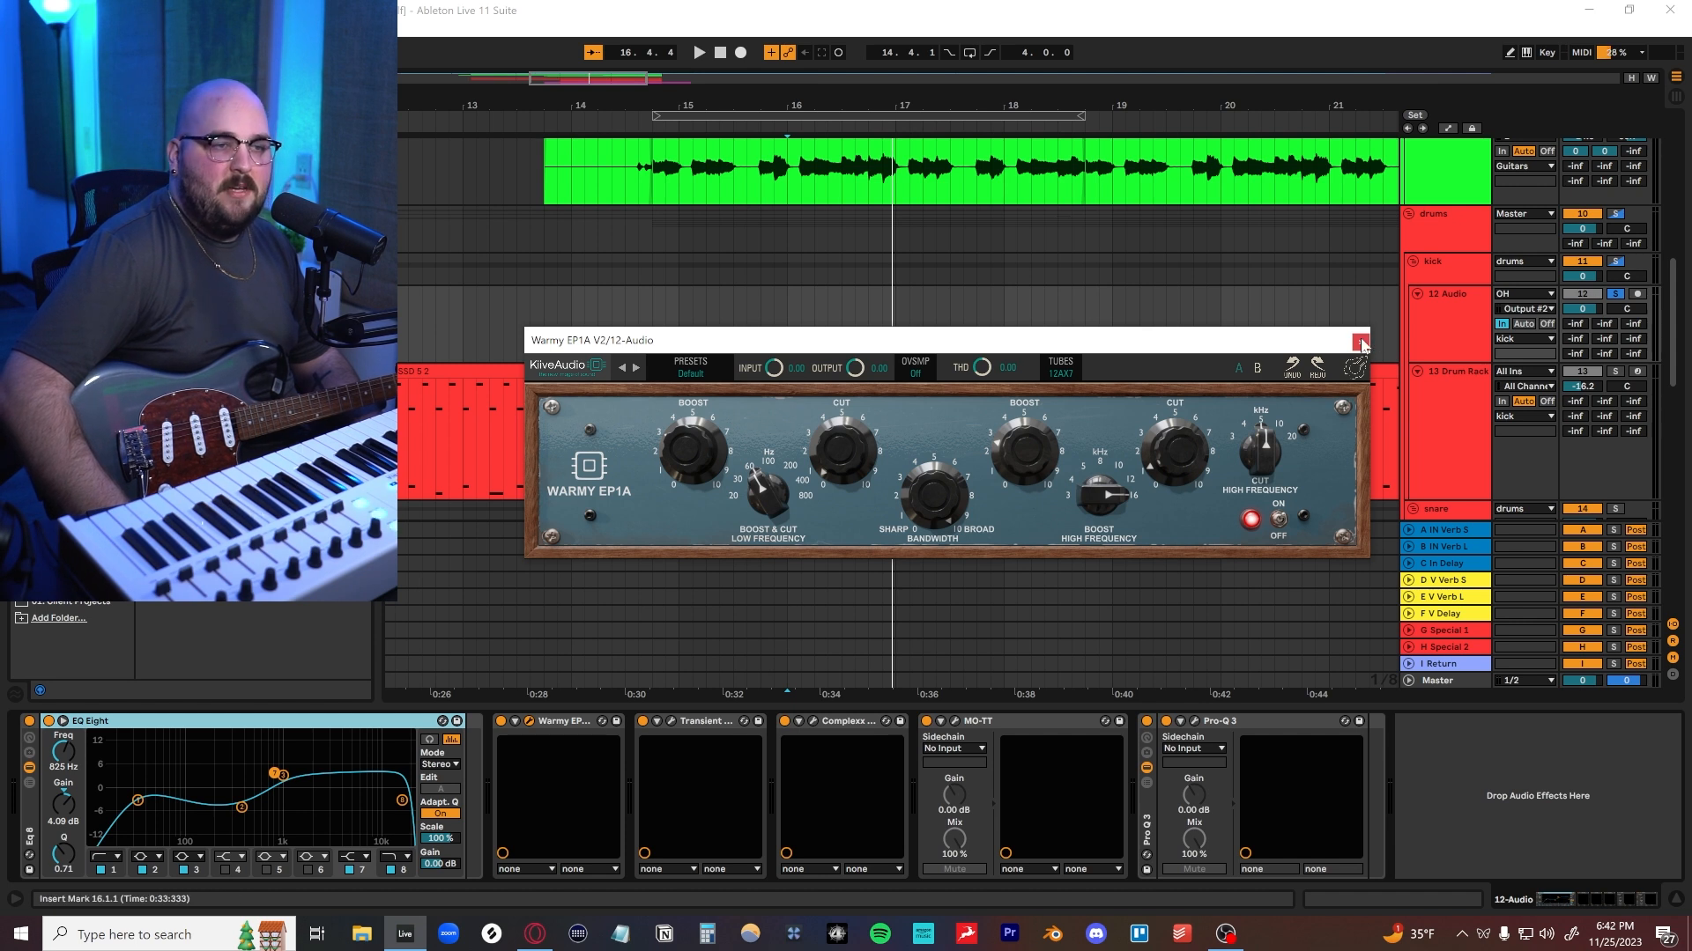
left_click(1360, 340)
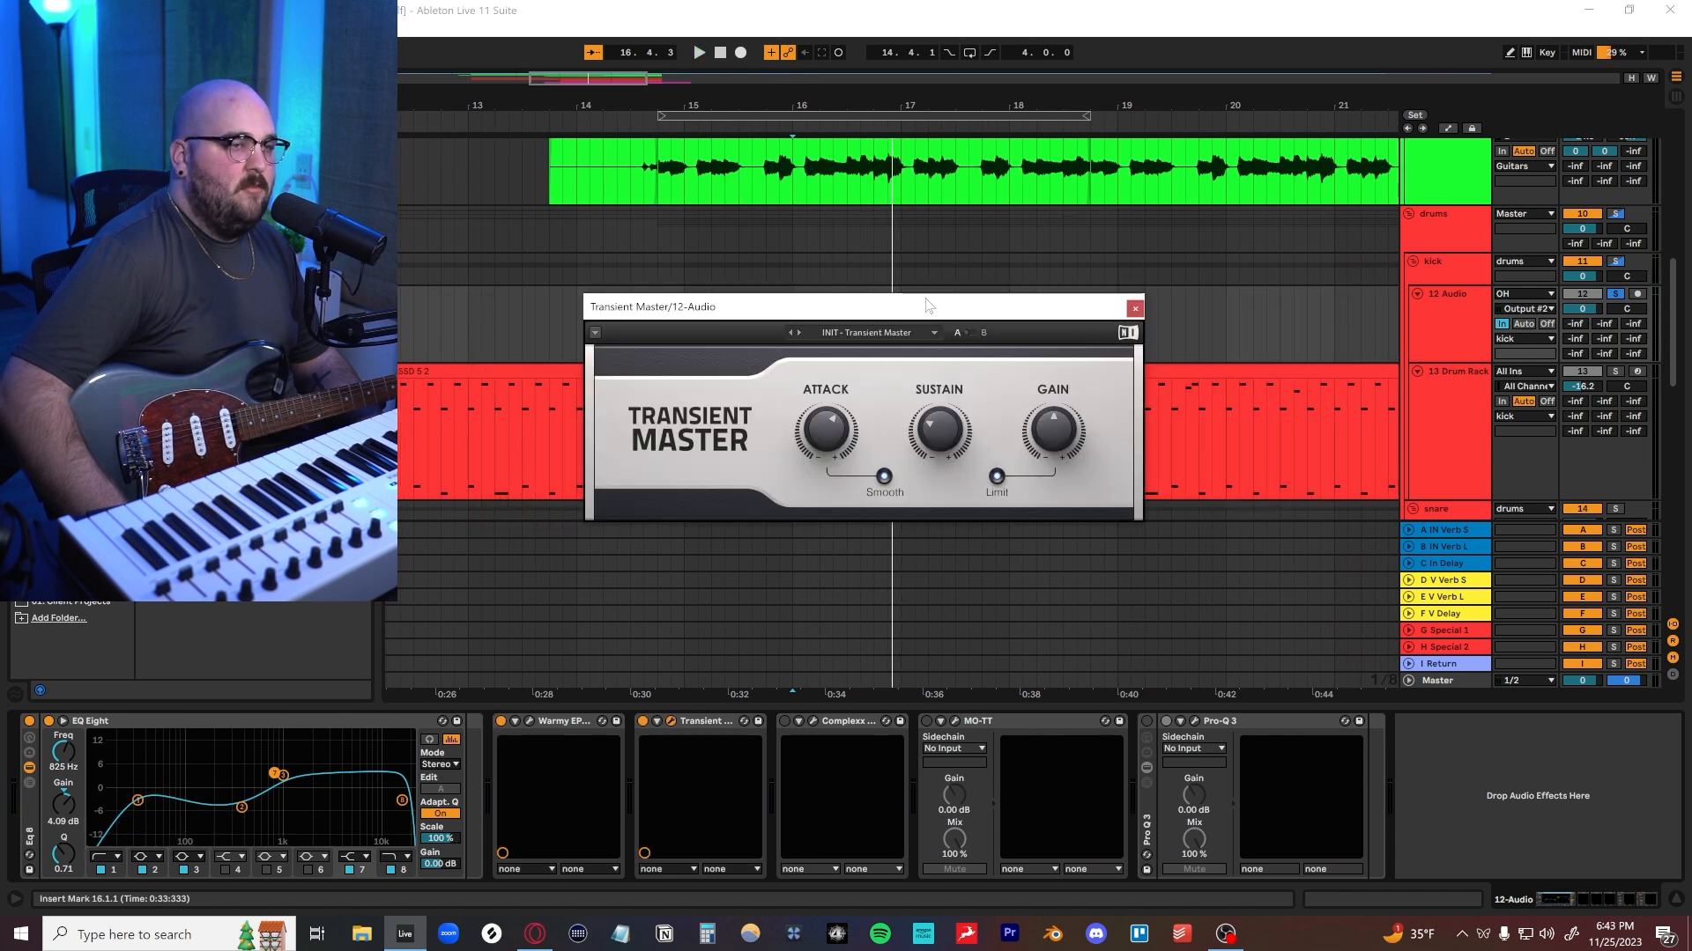
- Lower Transient Master sustain to -41%, close it, and show the 15 Audio chain
left_click(697, 52)
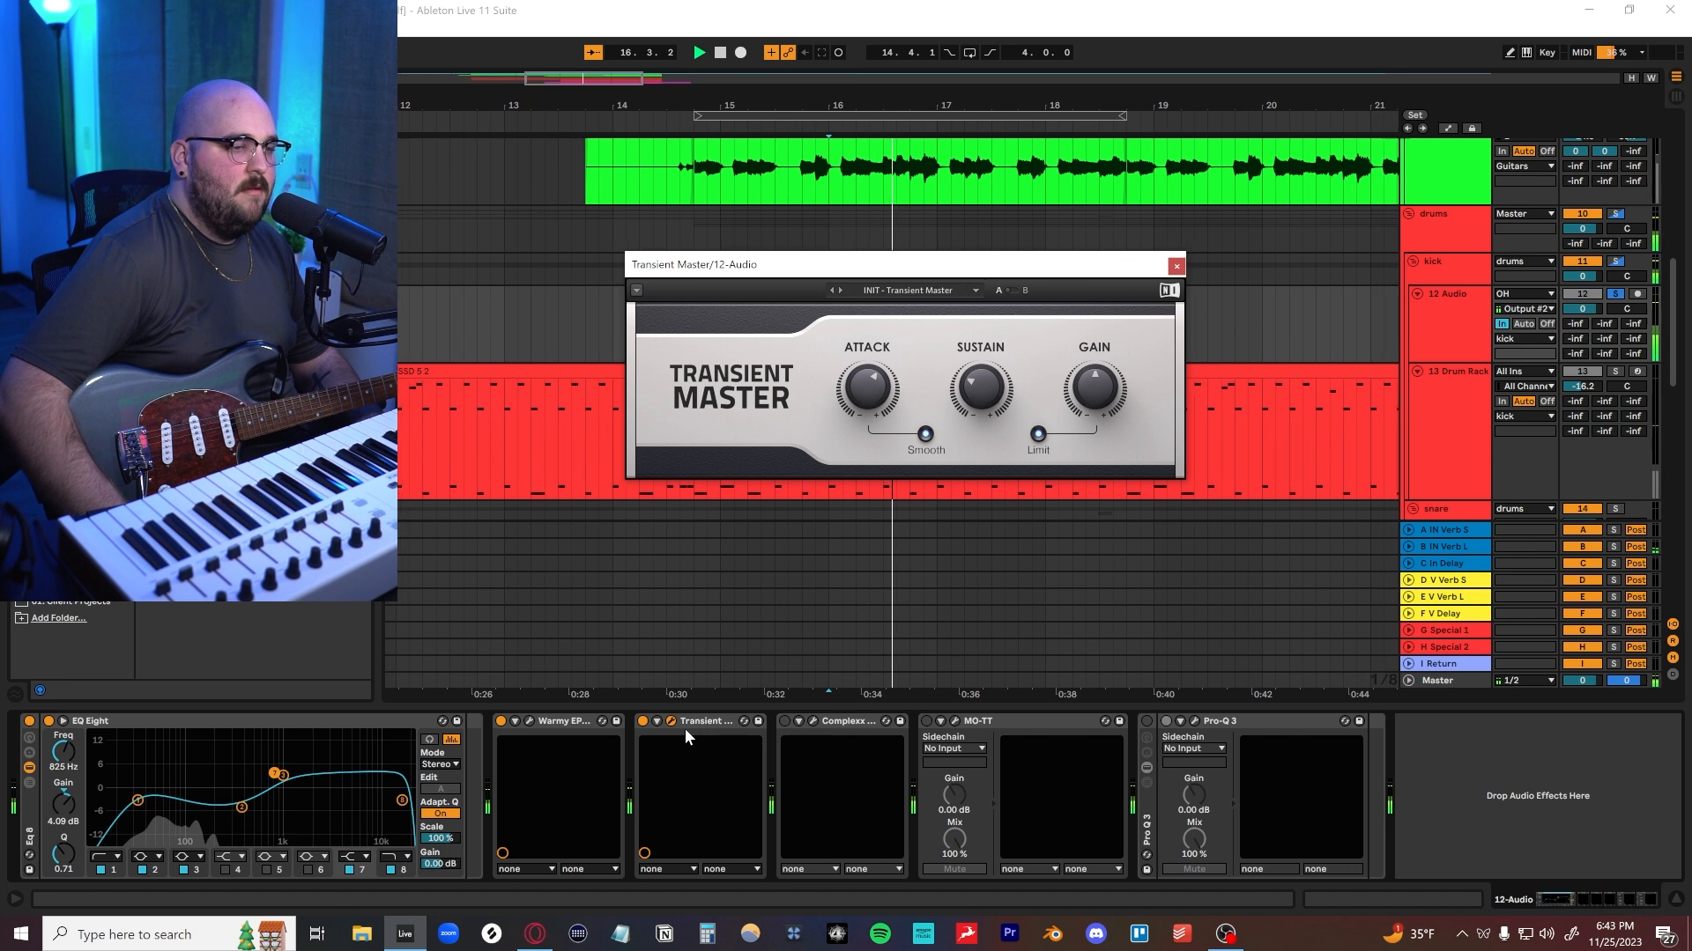
left_click_drag(979, 386, 970, 404)
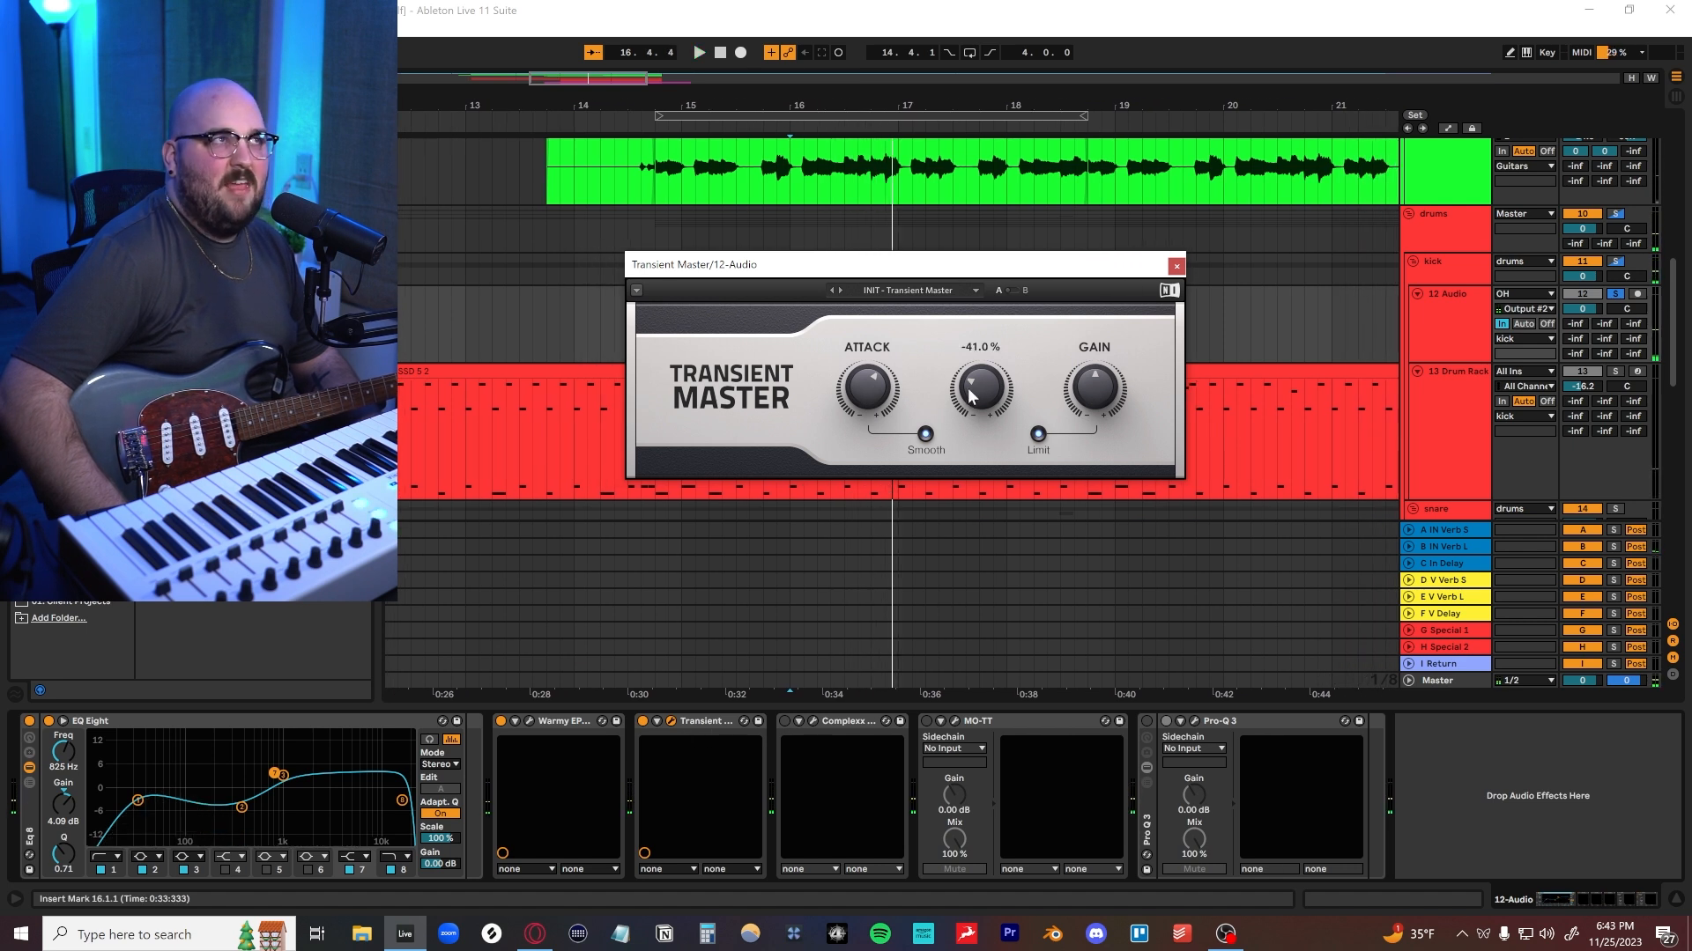
left_click(1175, 265)
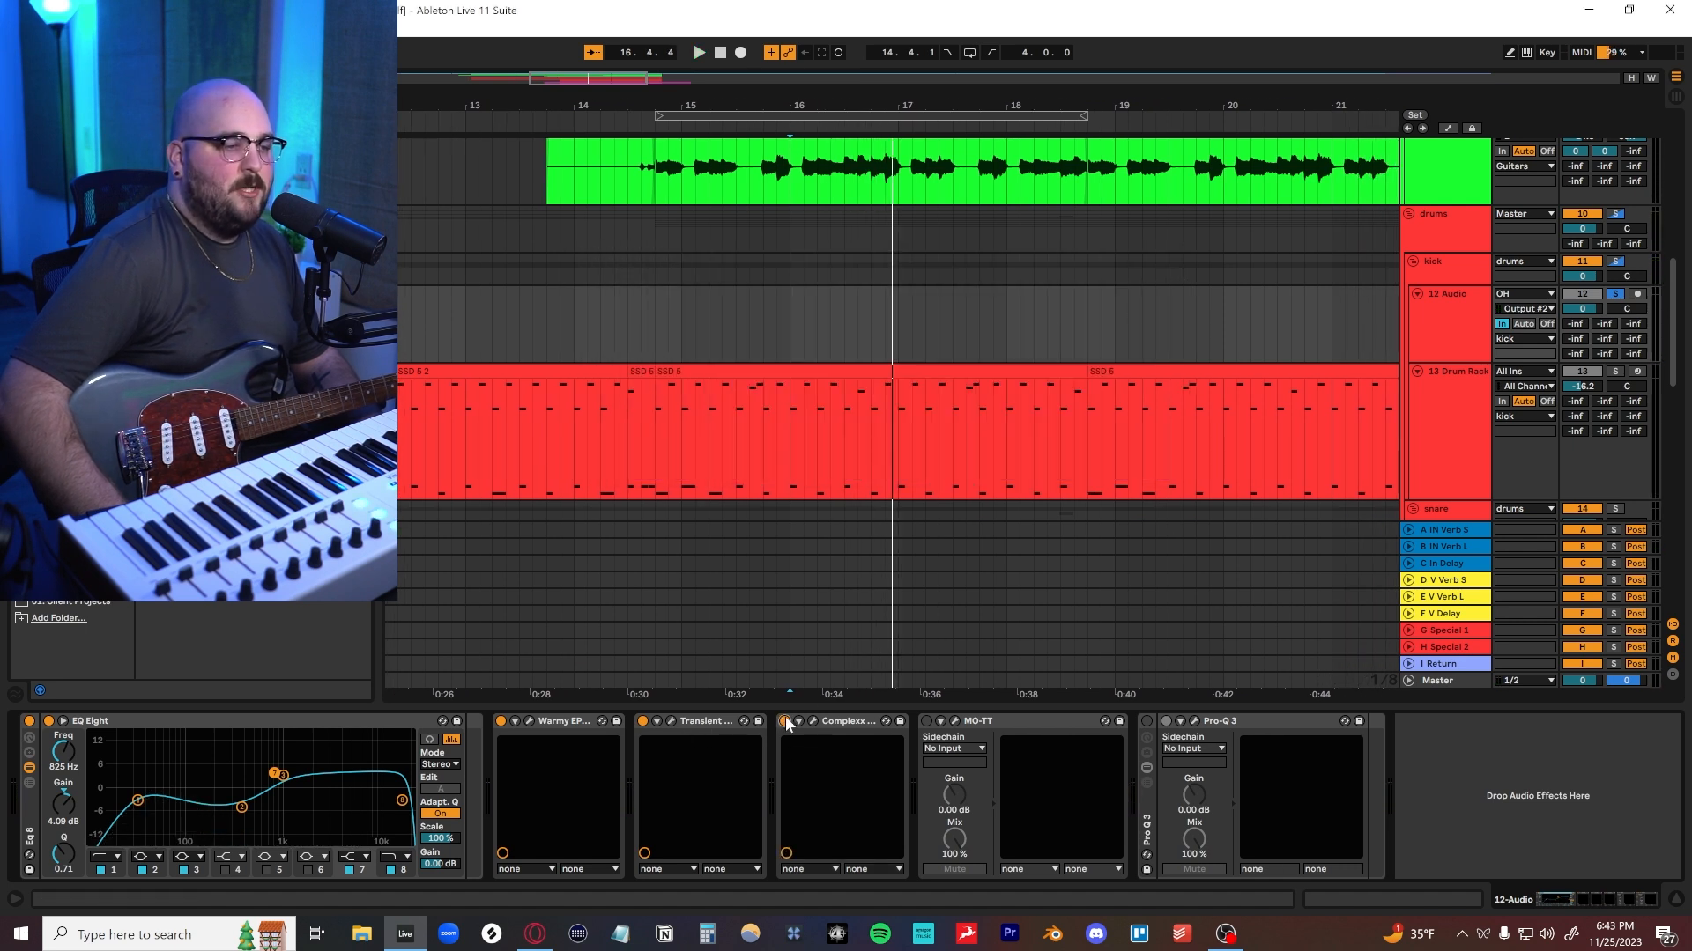
left_click(786, 721)
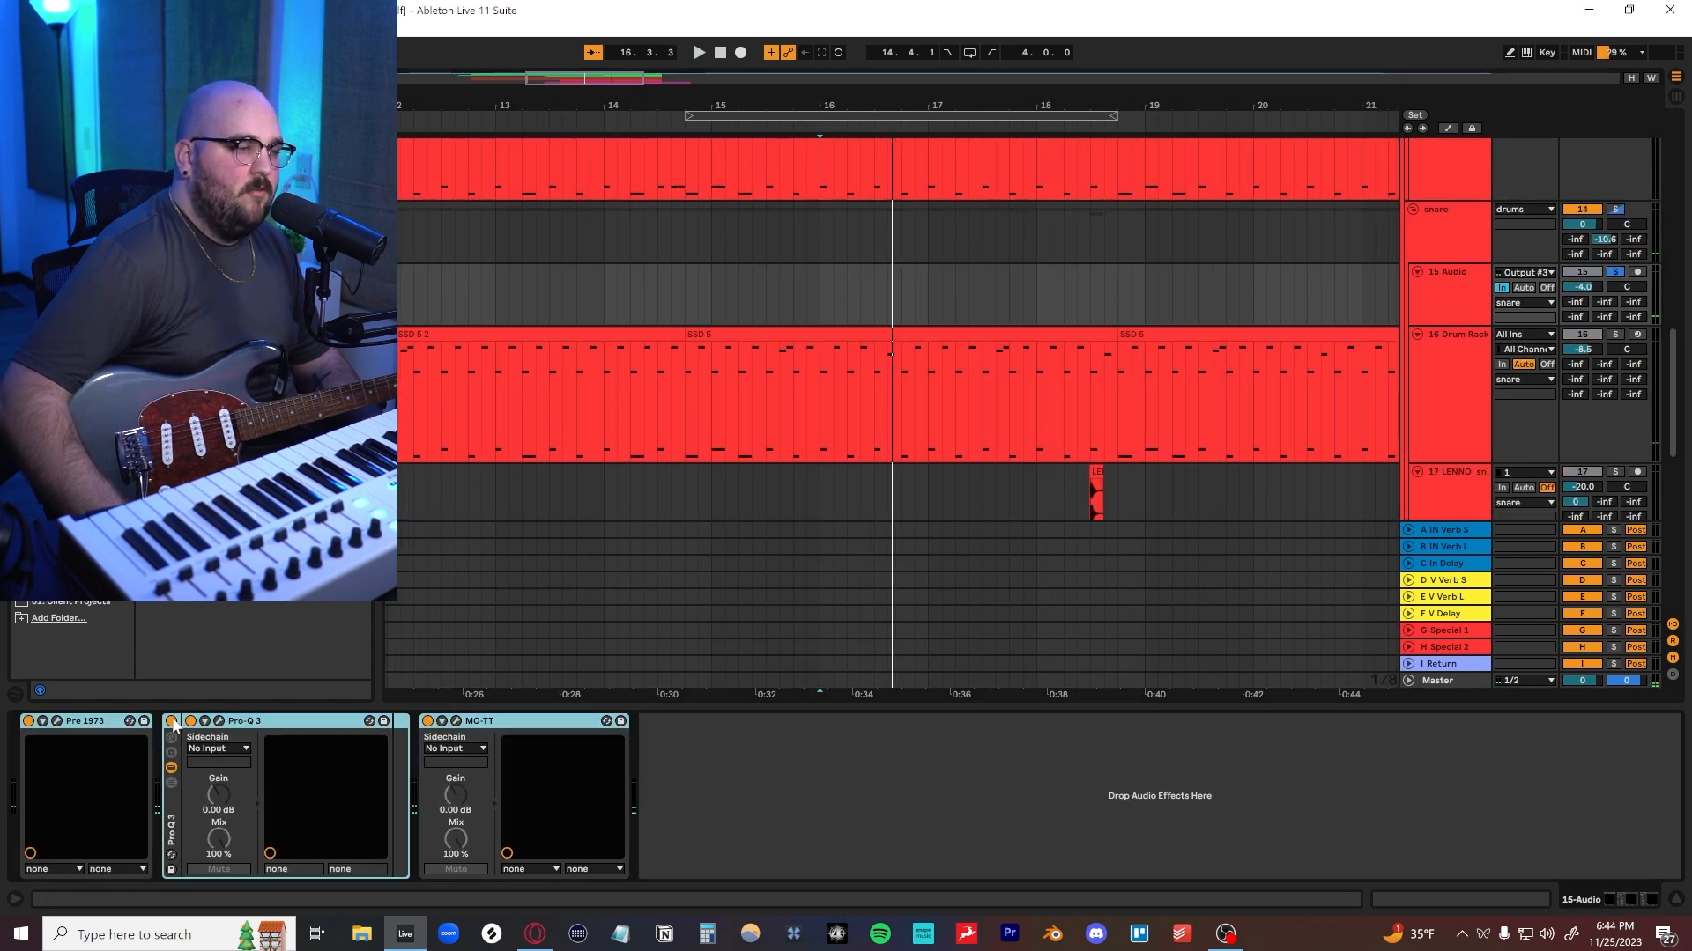
- View the snare's Pro-Q 3 cuts and load MO-TT's Drum Designer preset from Drums
left_click(697, 52)
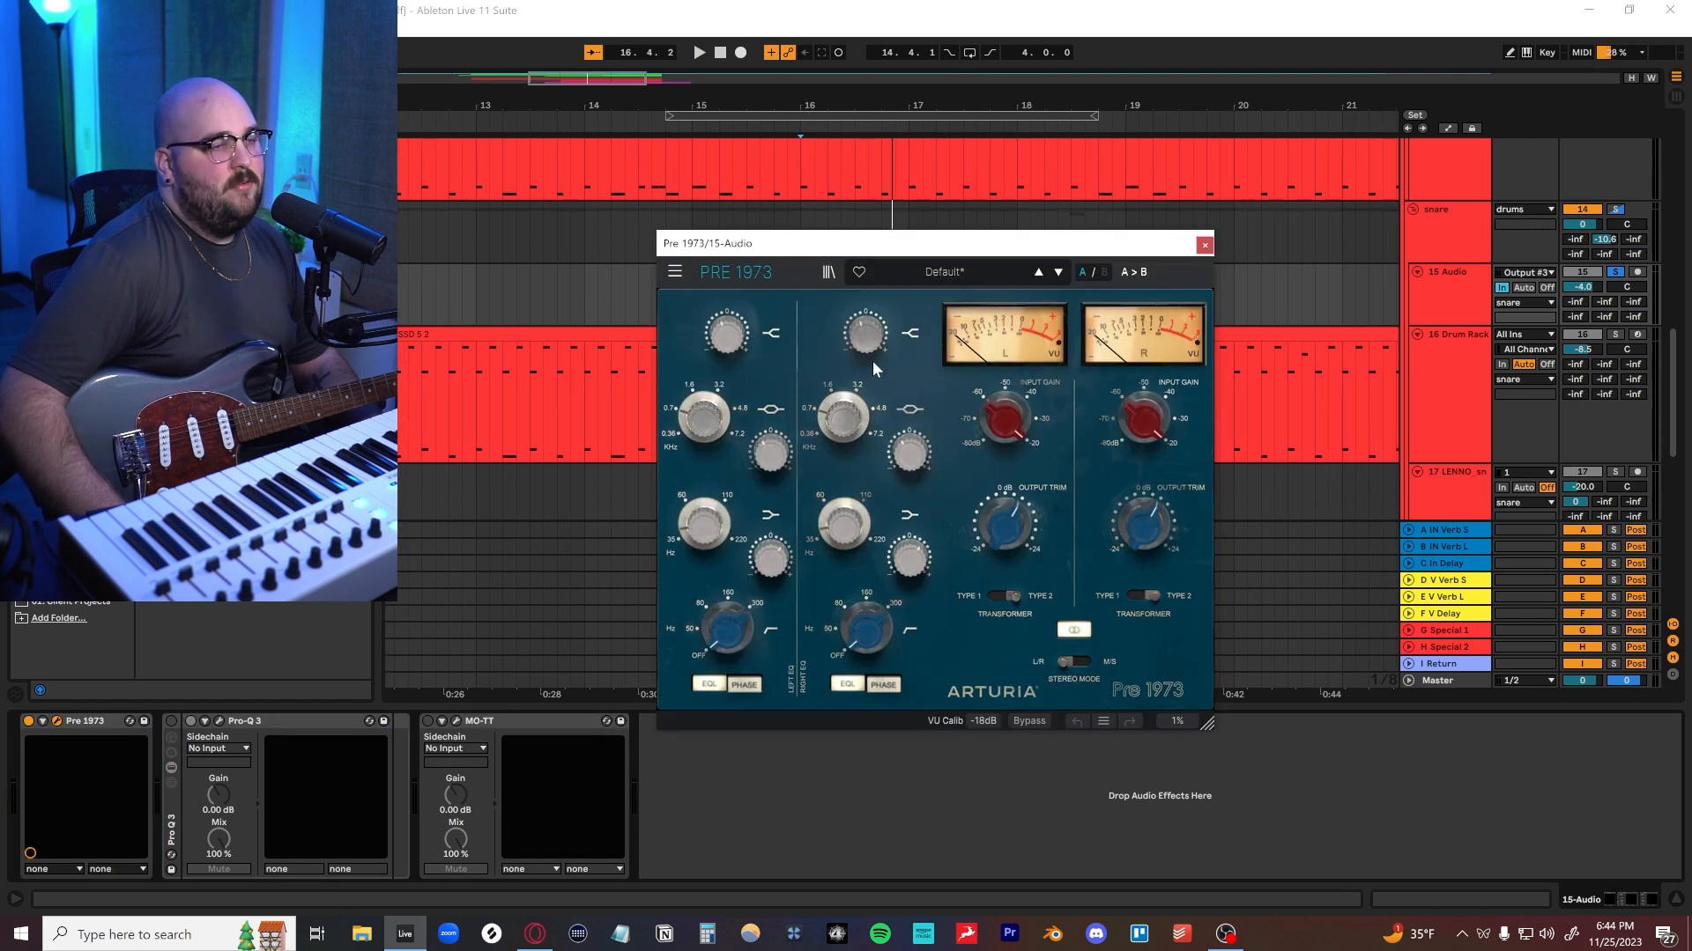
left_click(697, 52)
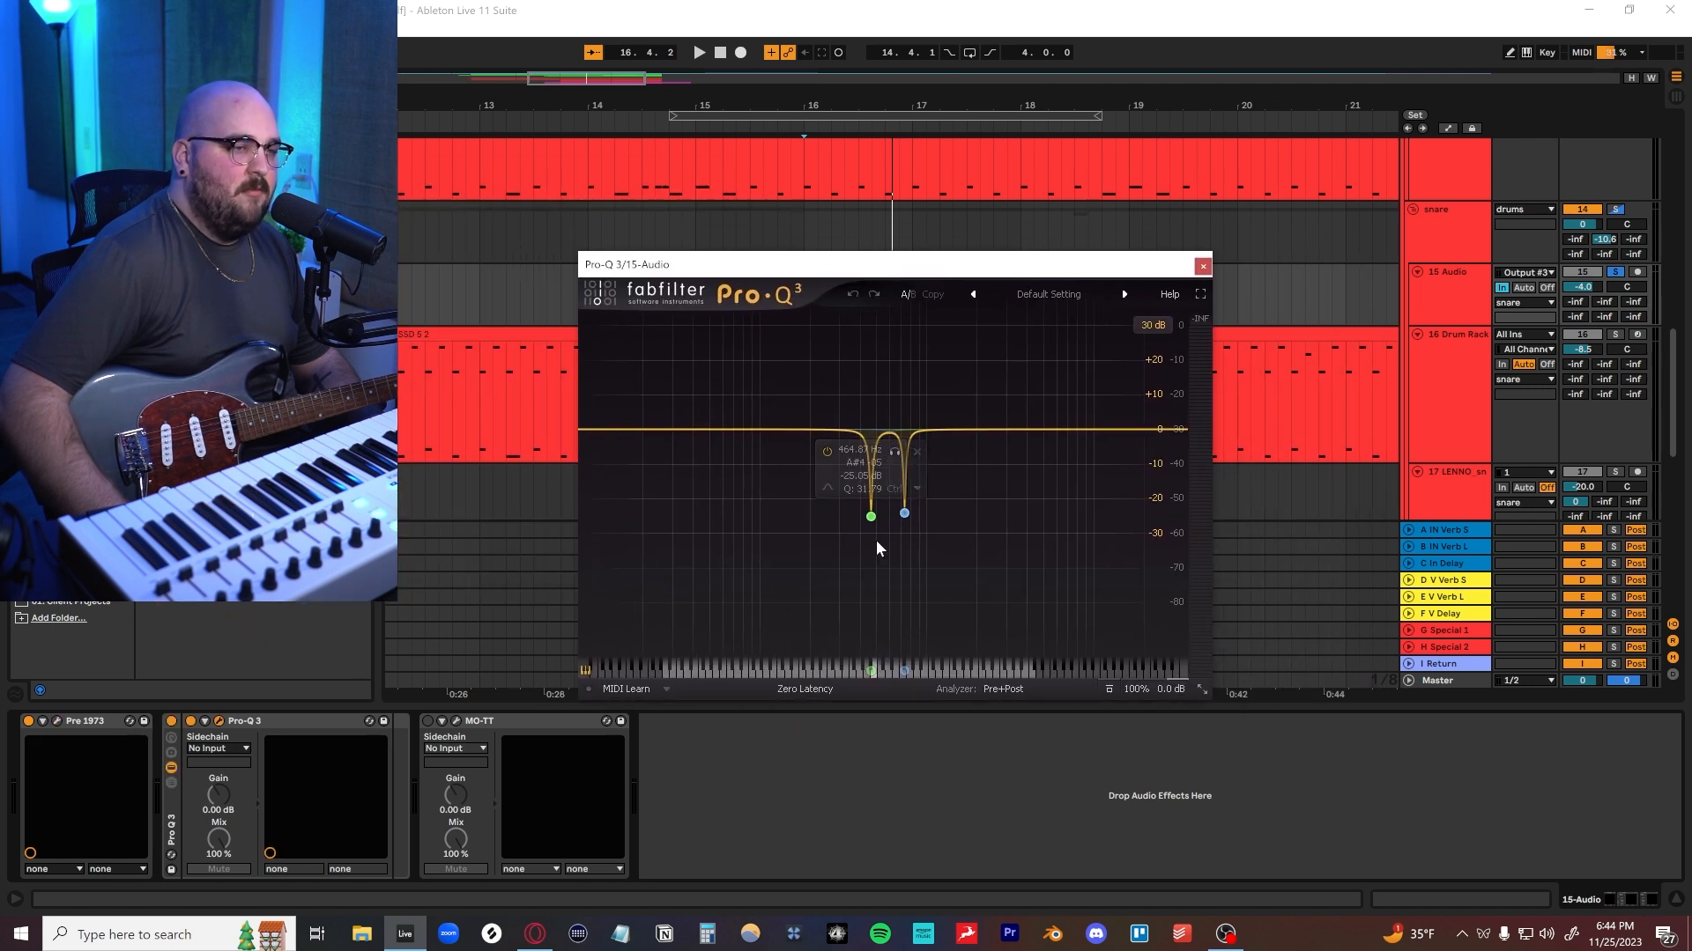
left_click(697, 52)
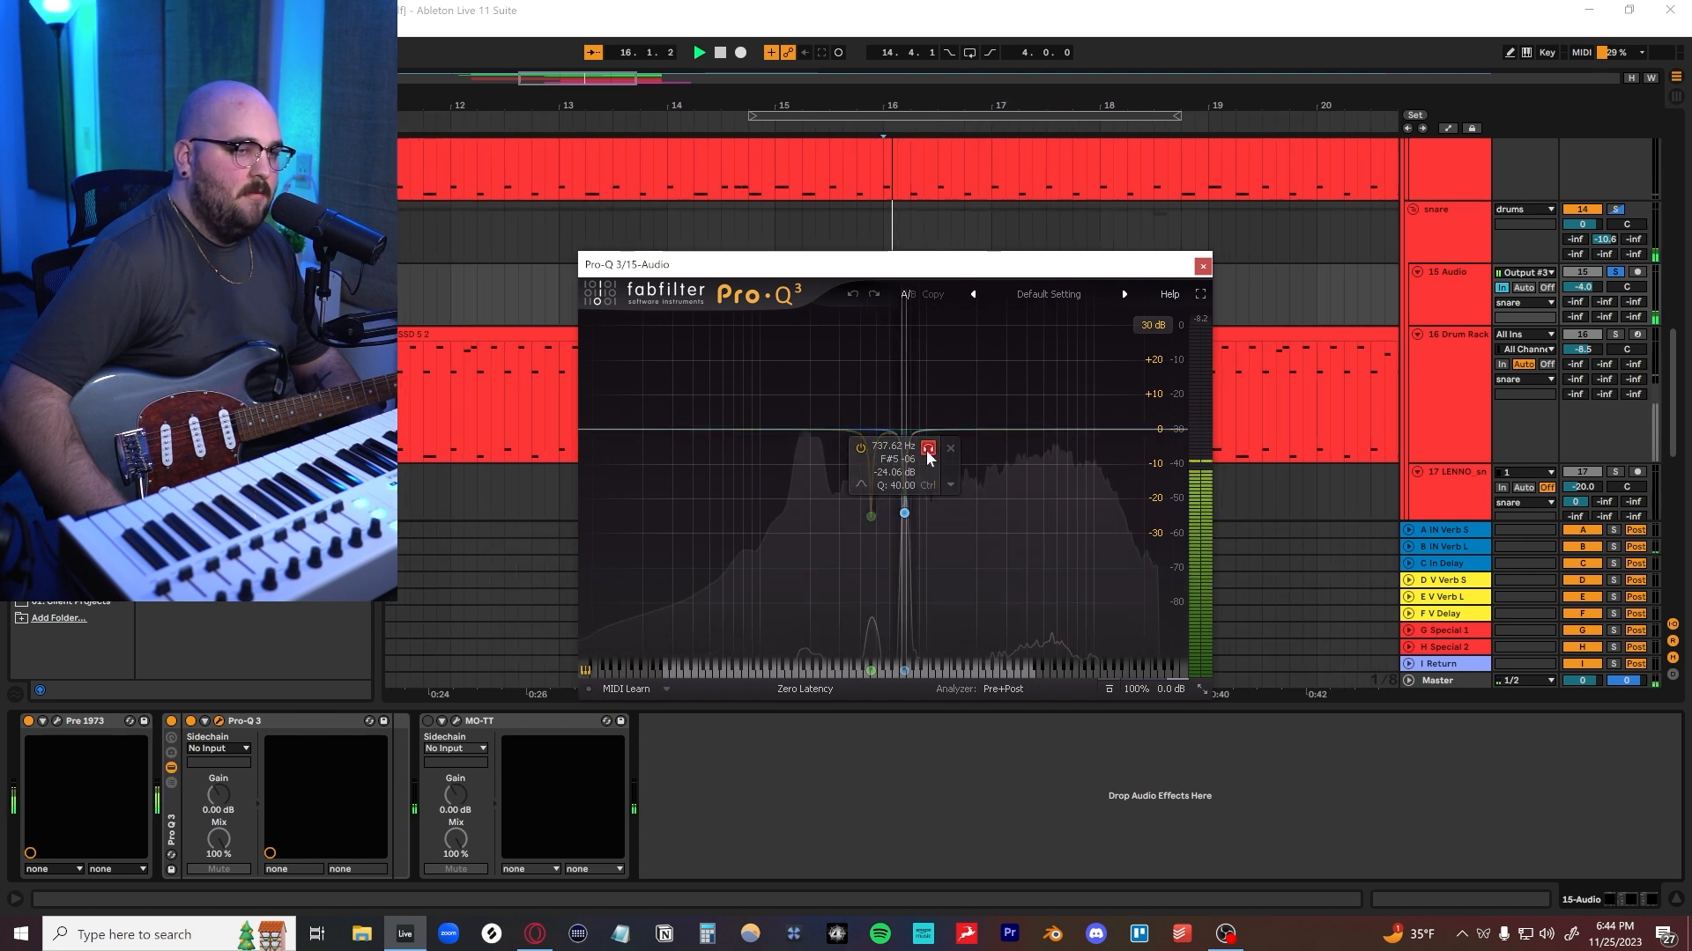
left_click(476, 720)
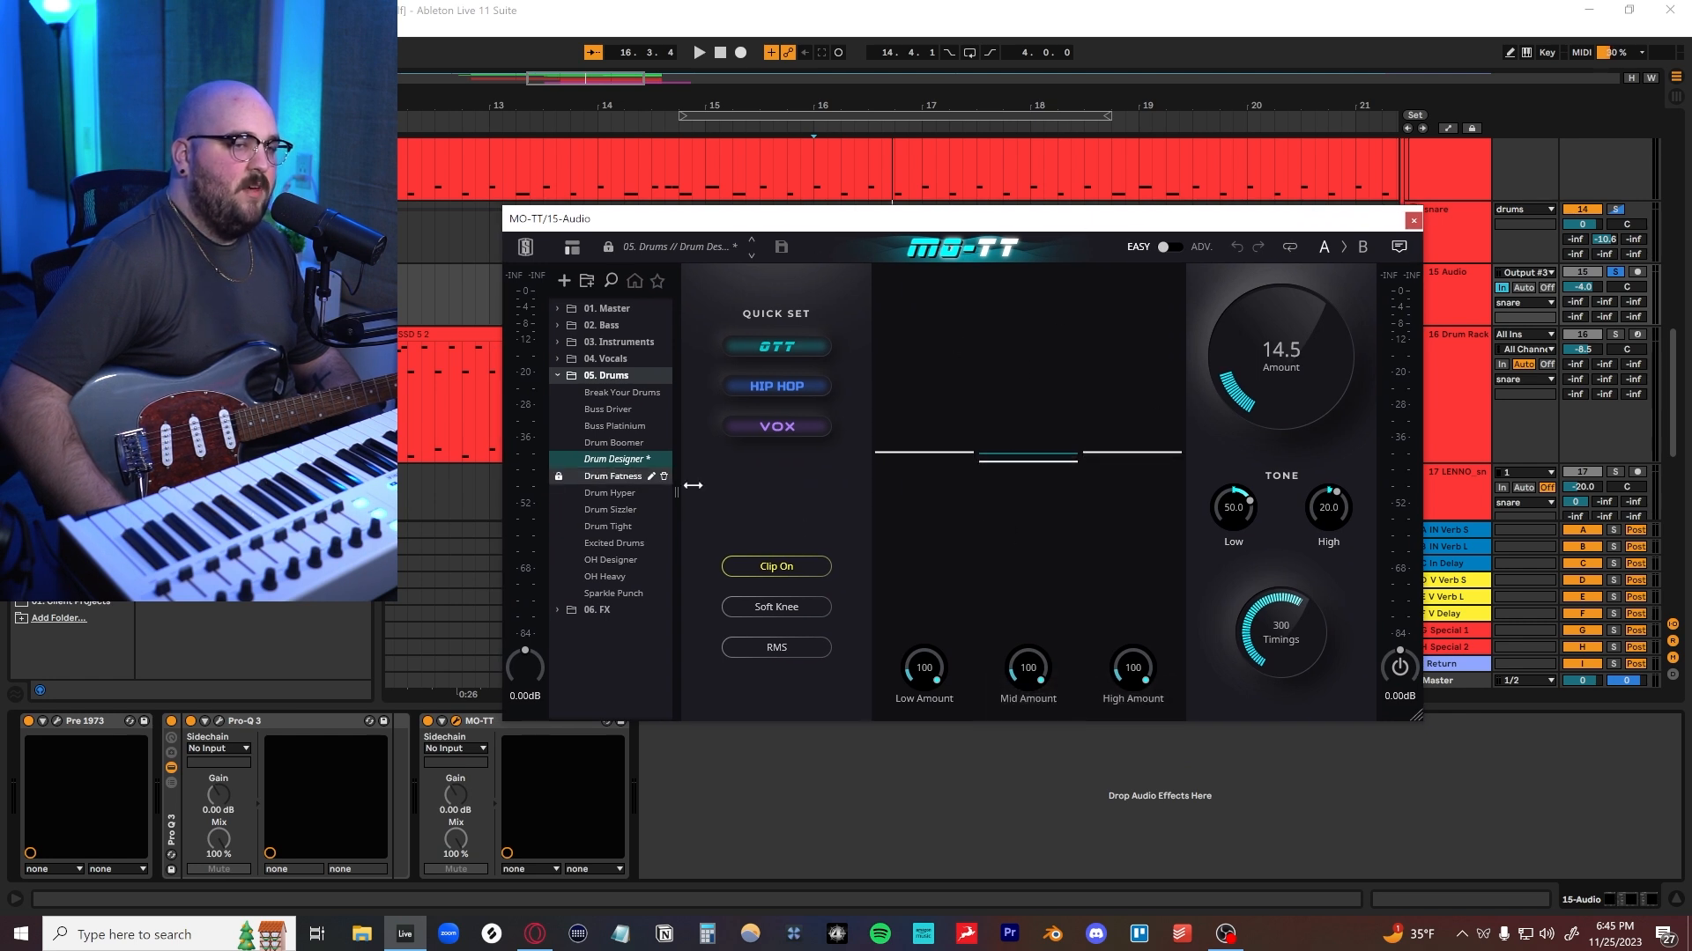
left_click(1413, 221)
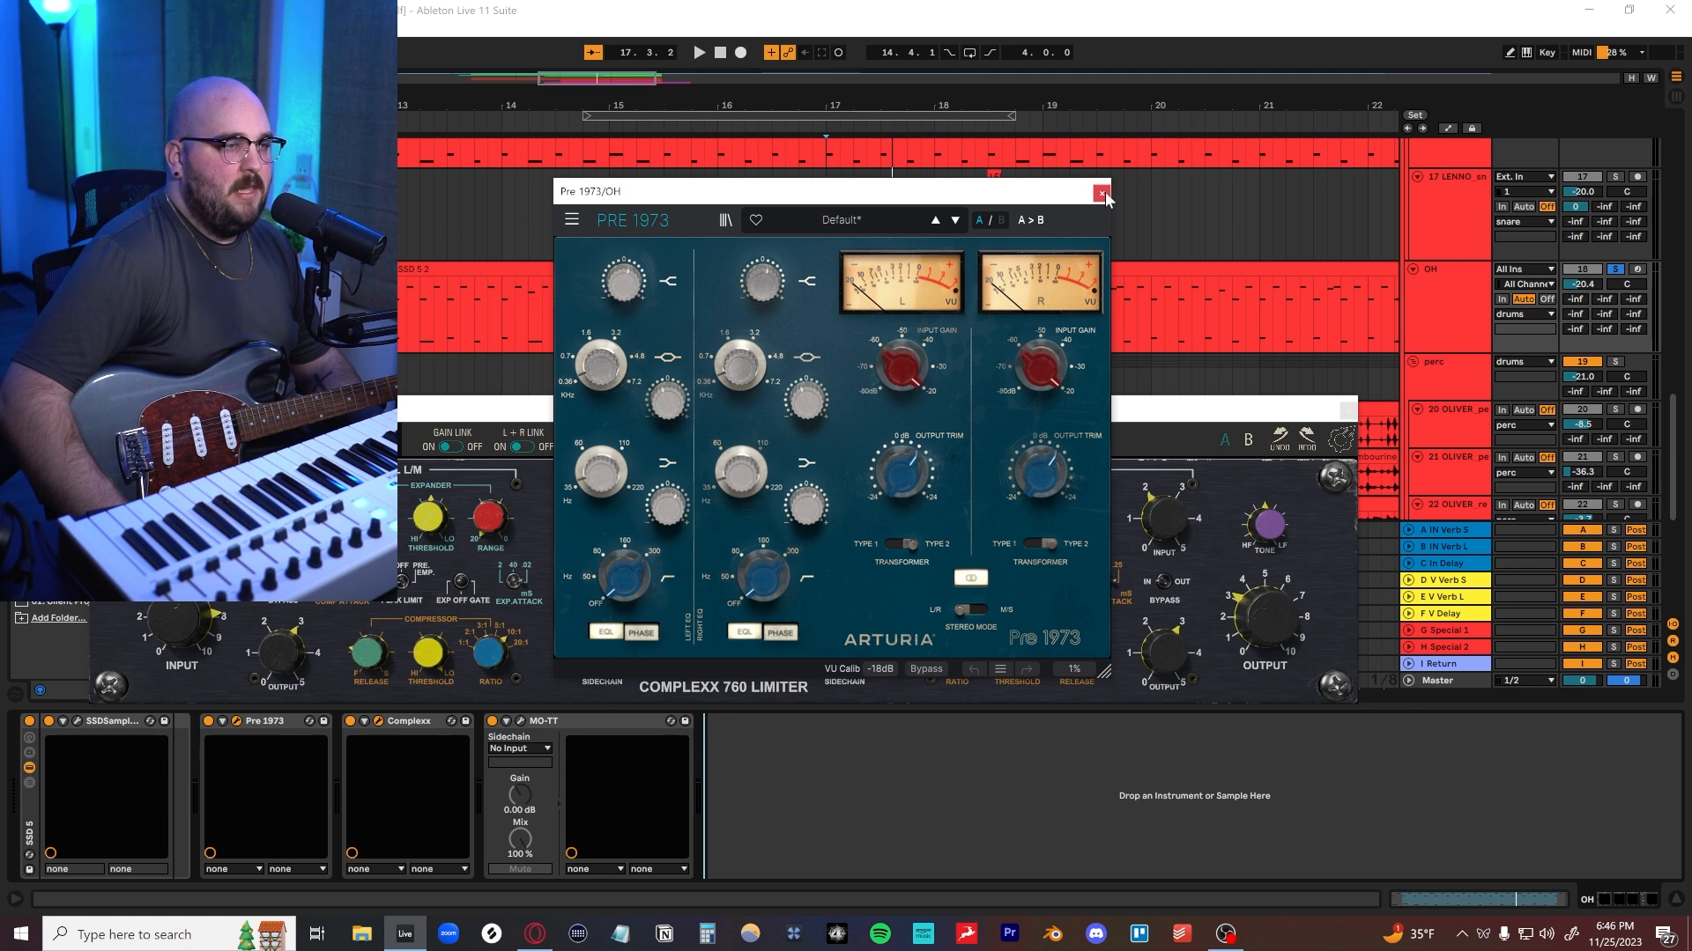
- Close the OH track's Pre 1973 window after viewing Complexx 760
left_click(1102, 192)
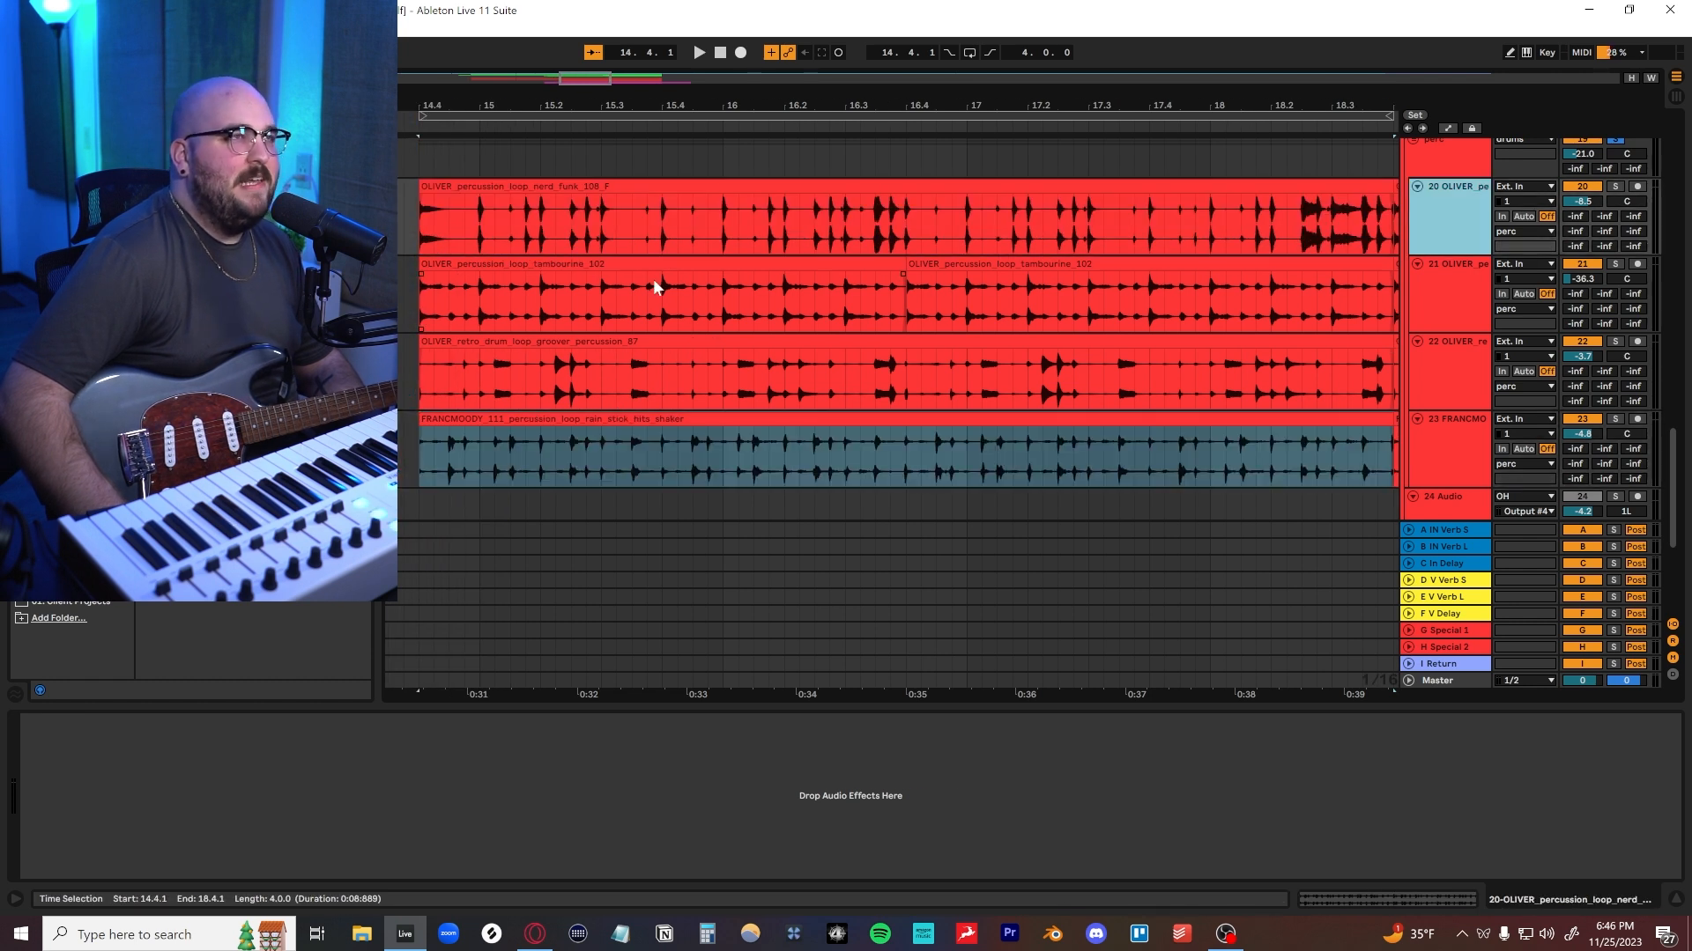
mouse_move(441, 223)
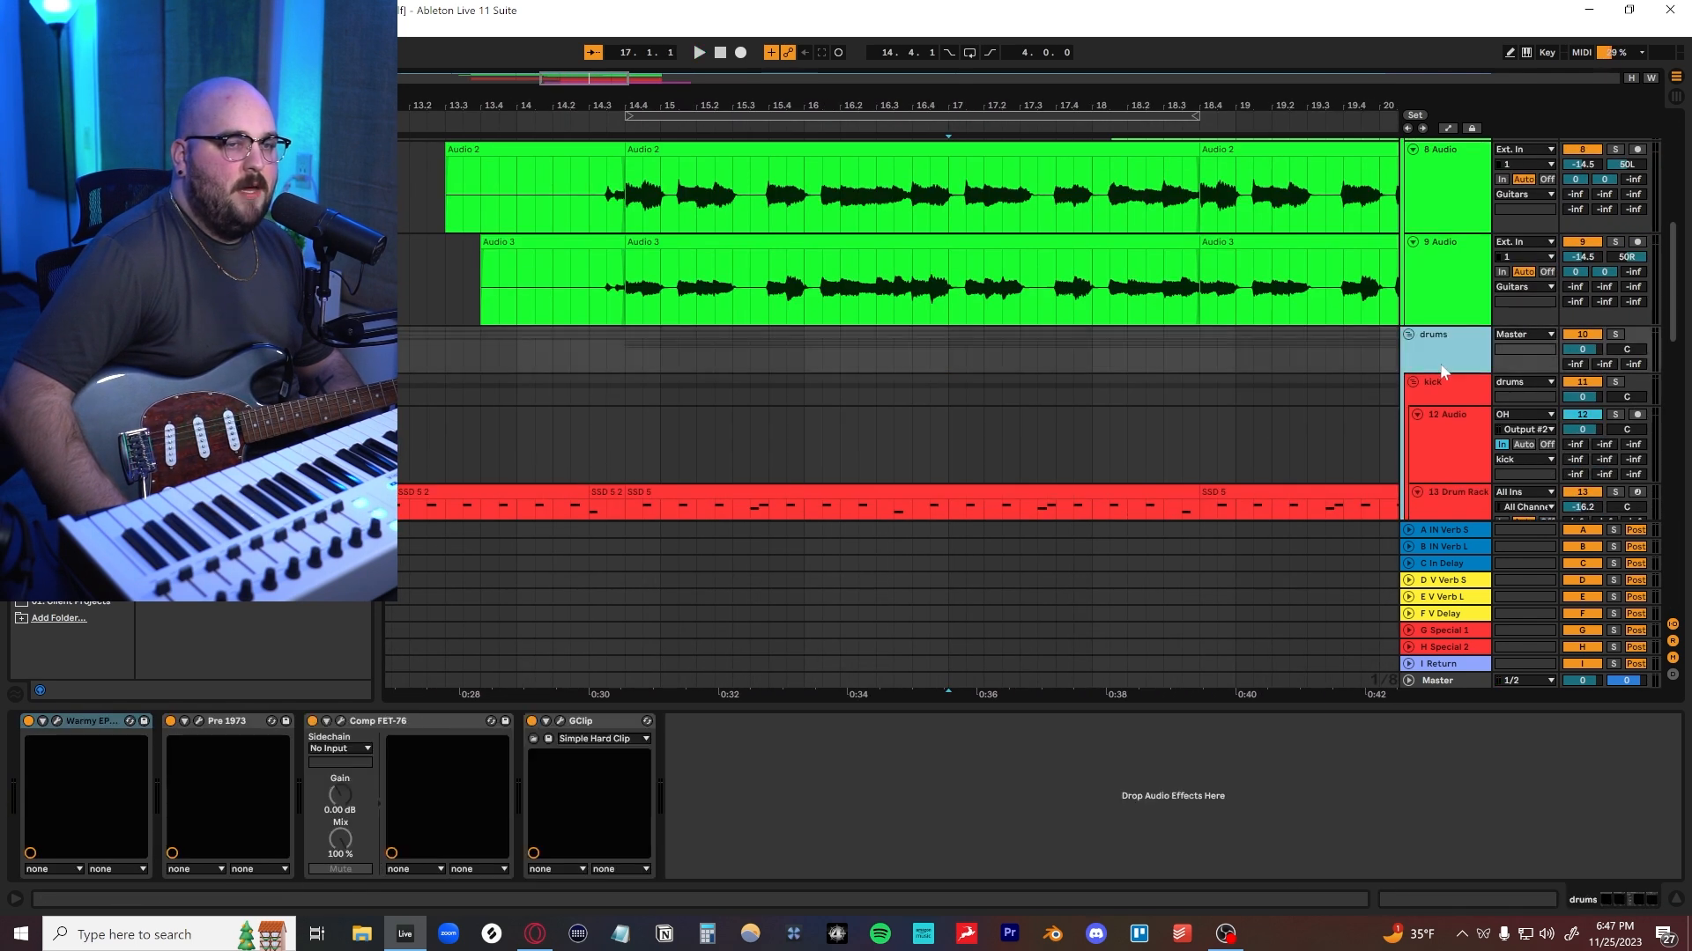
- Show the drums bus chain and open Comp FET-76 on its Wide Drums preset
left_click(82, 721)
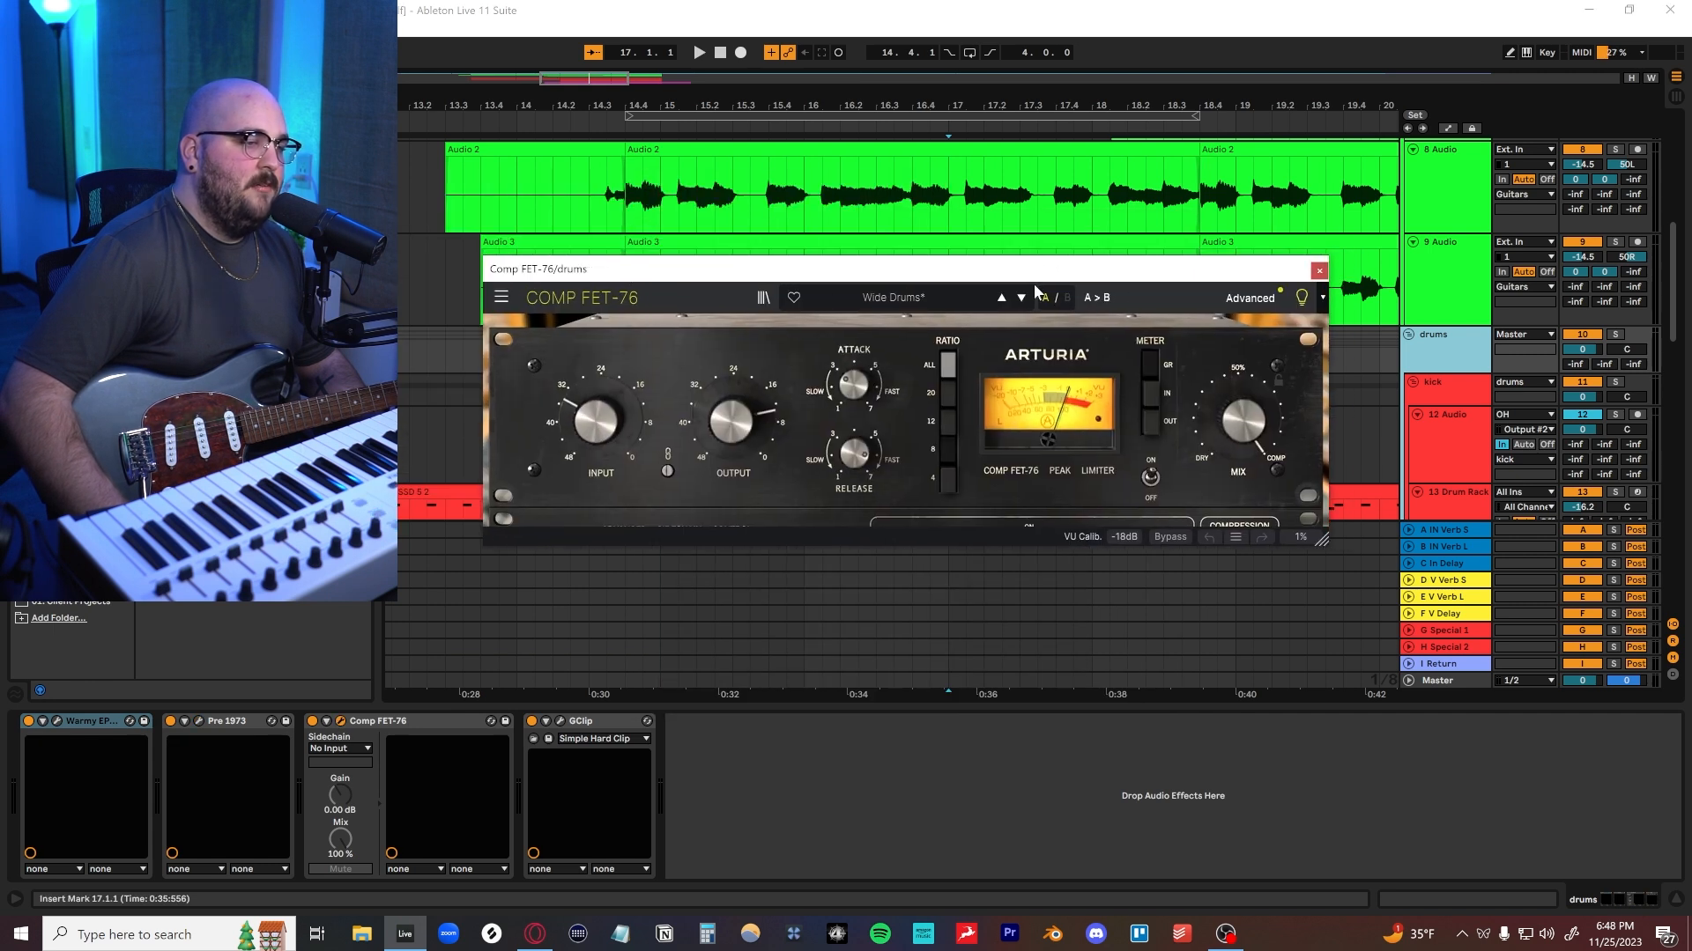
left_click(698, 52)
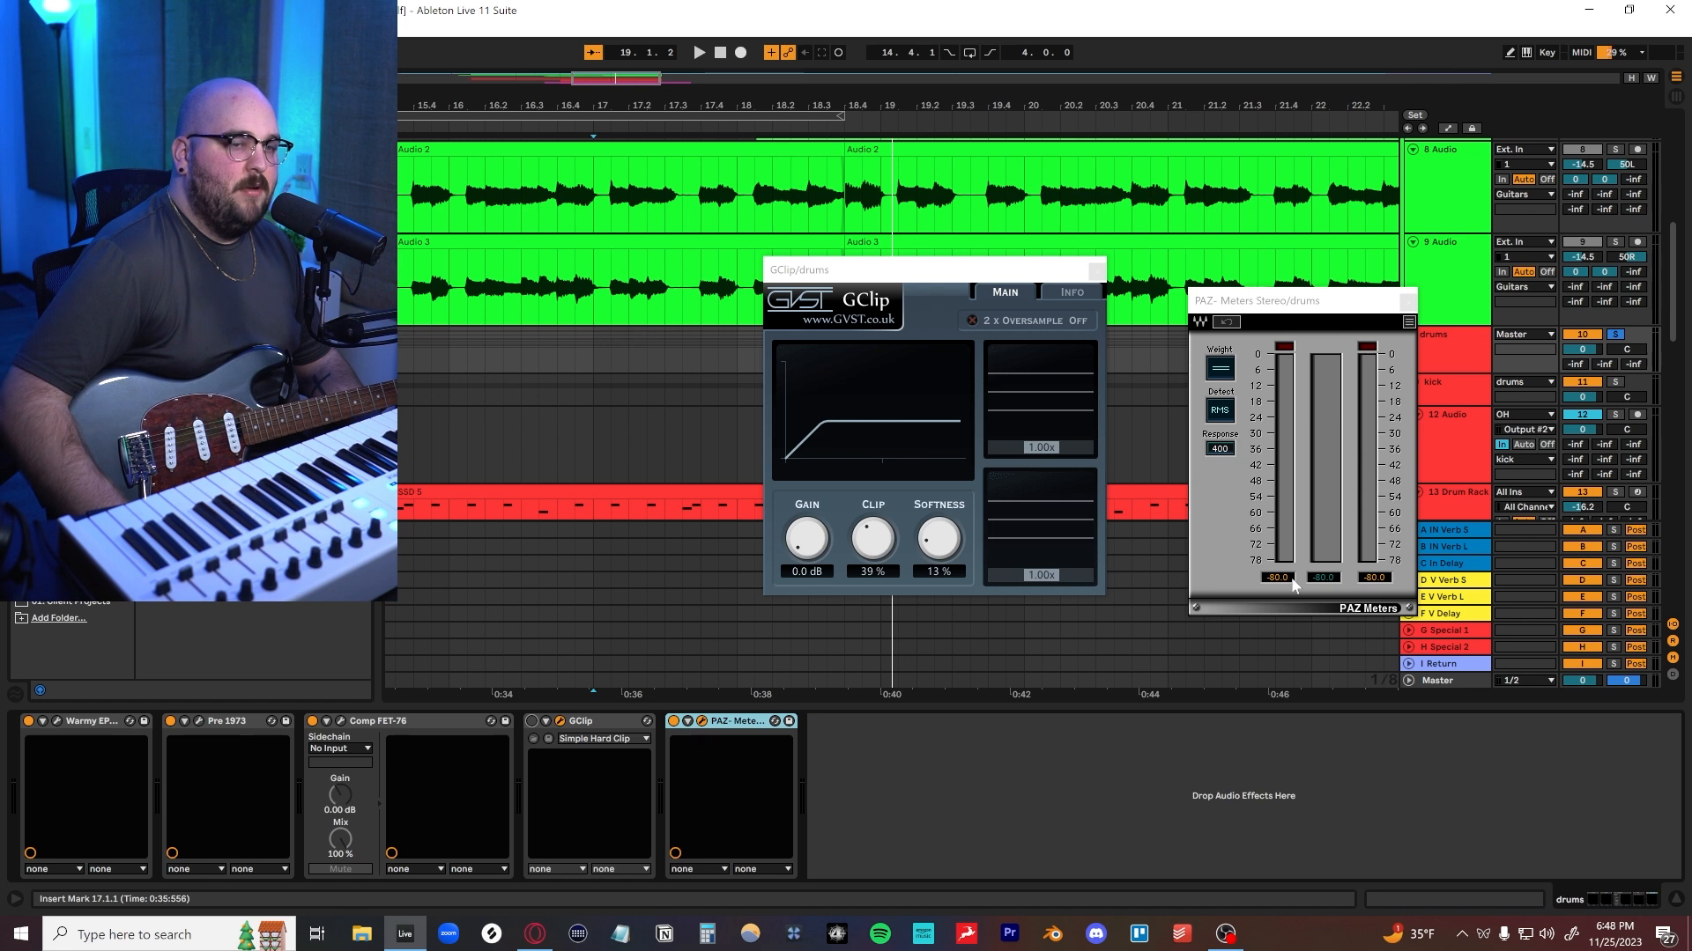
- Open the PAZ Meters Stereo window placed after GClip on the drums bus
left_click(698, 52)
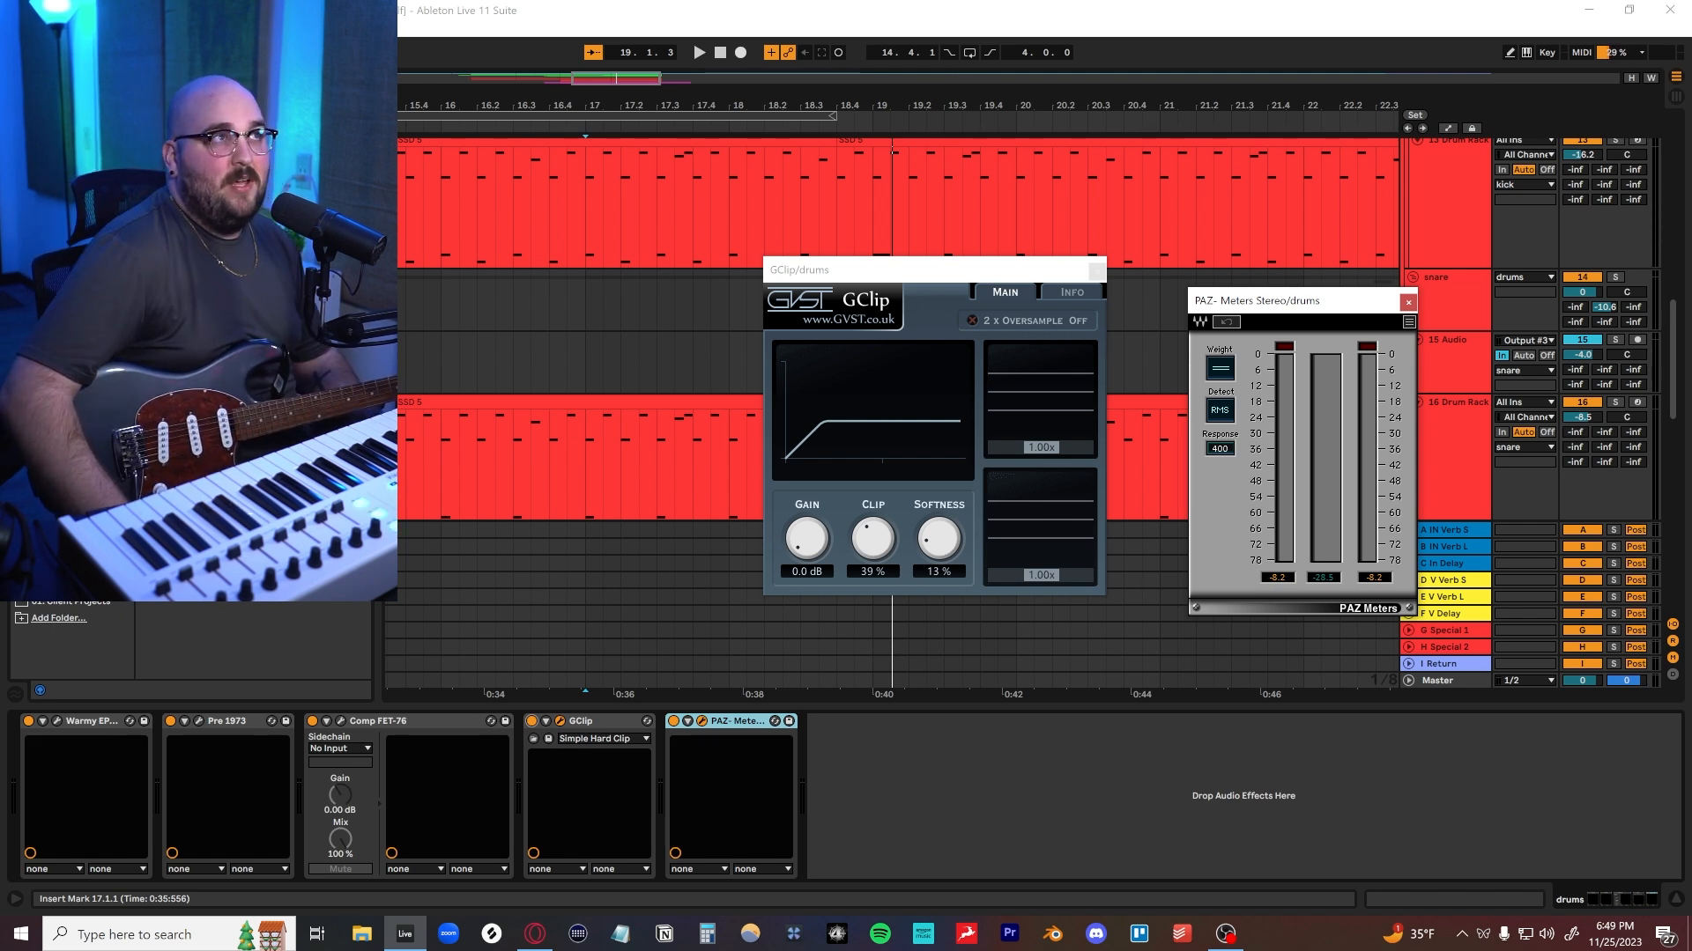
mouse_move(907, 538)
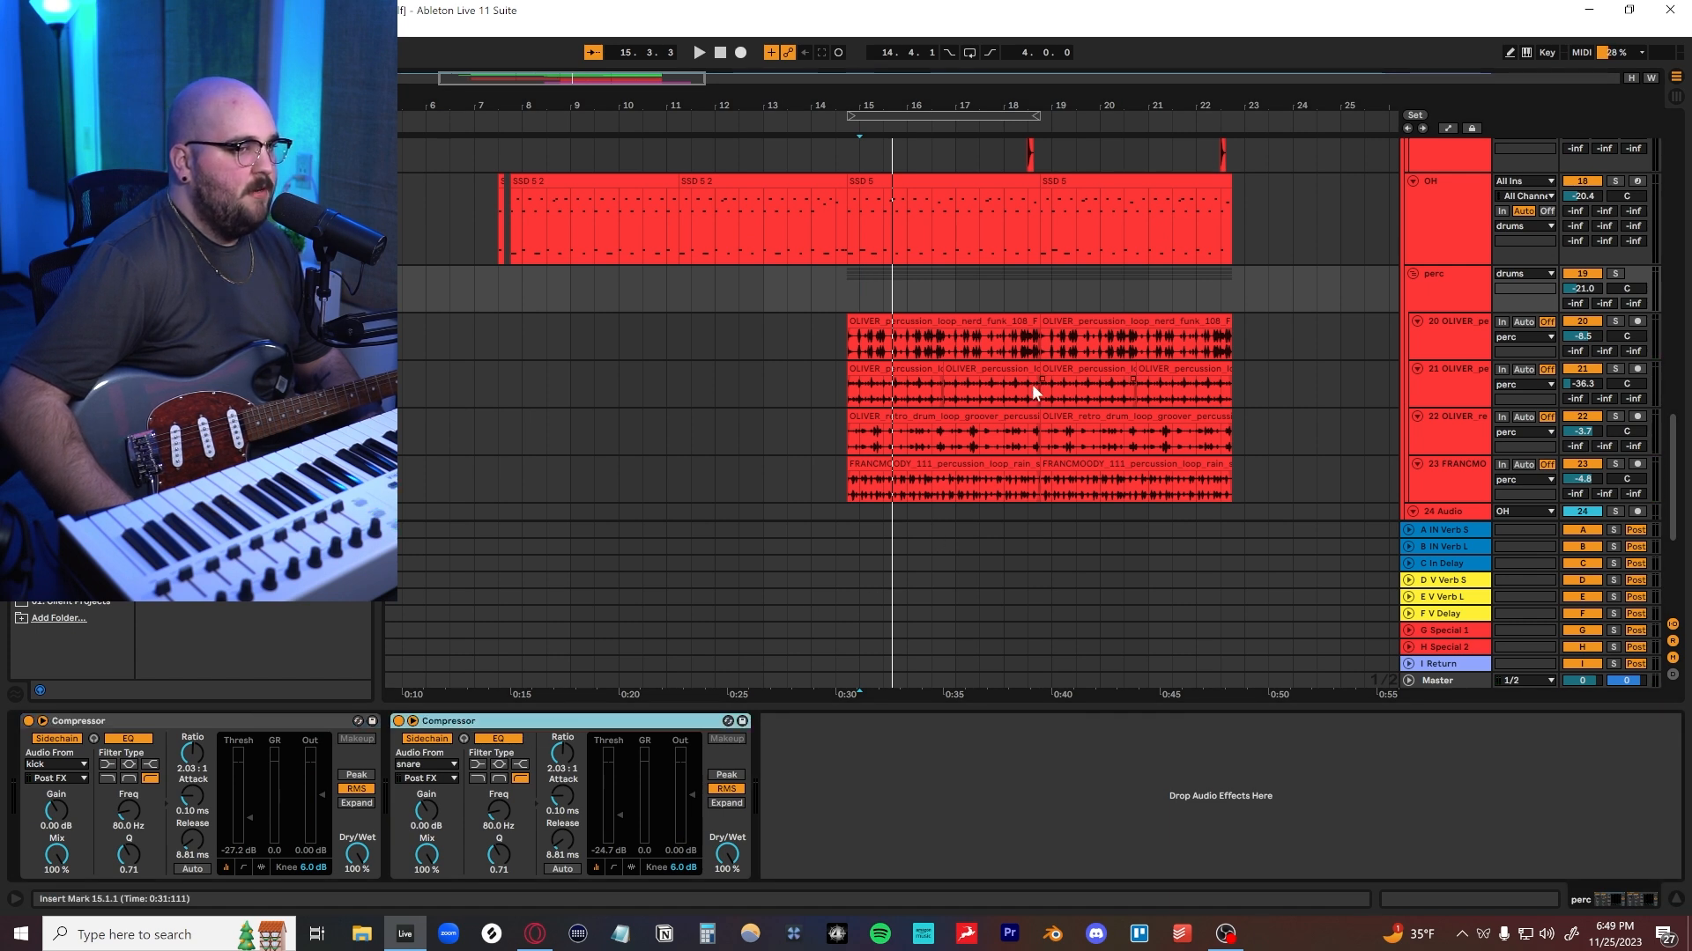
- Select the perc group to show its two Compressors sidechained from kick and snare
left_click(696, 52)
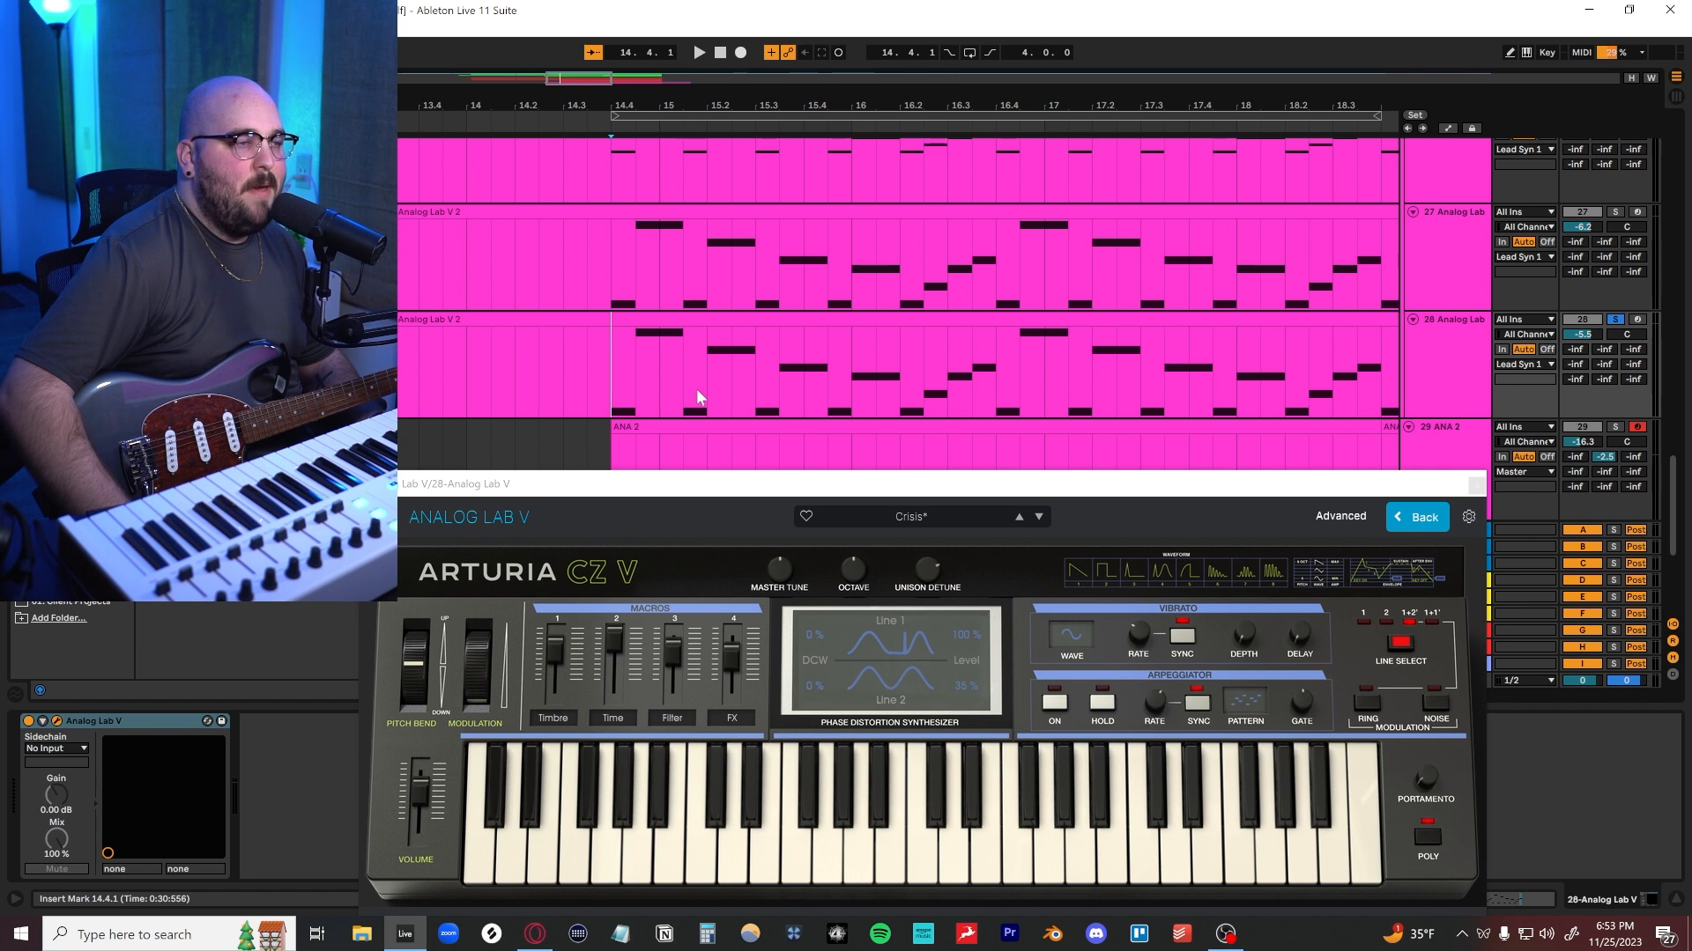
left_click(697, 52)
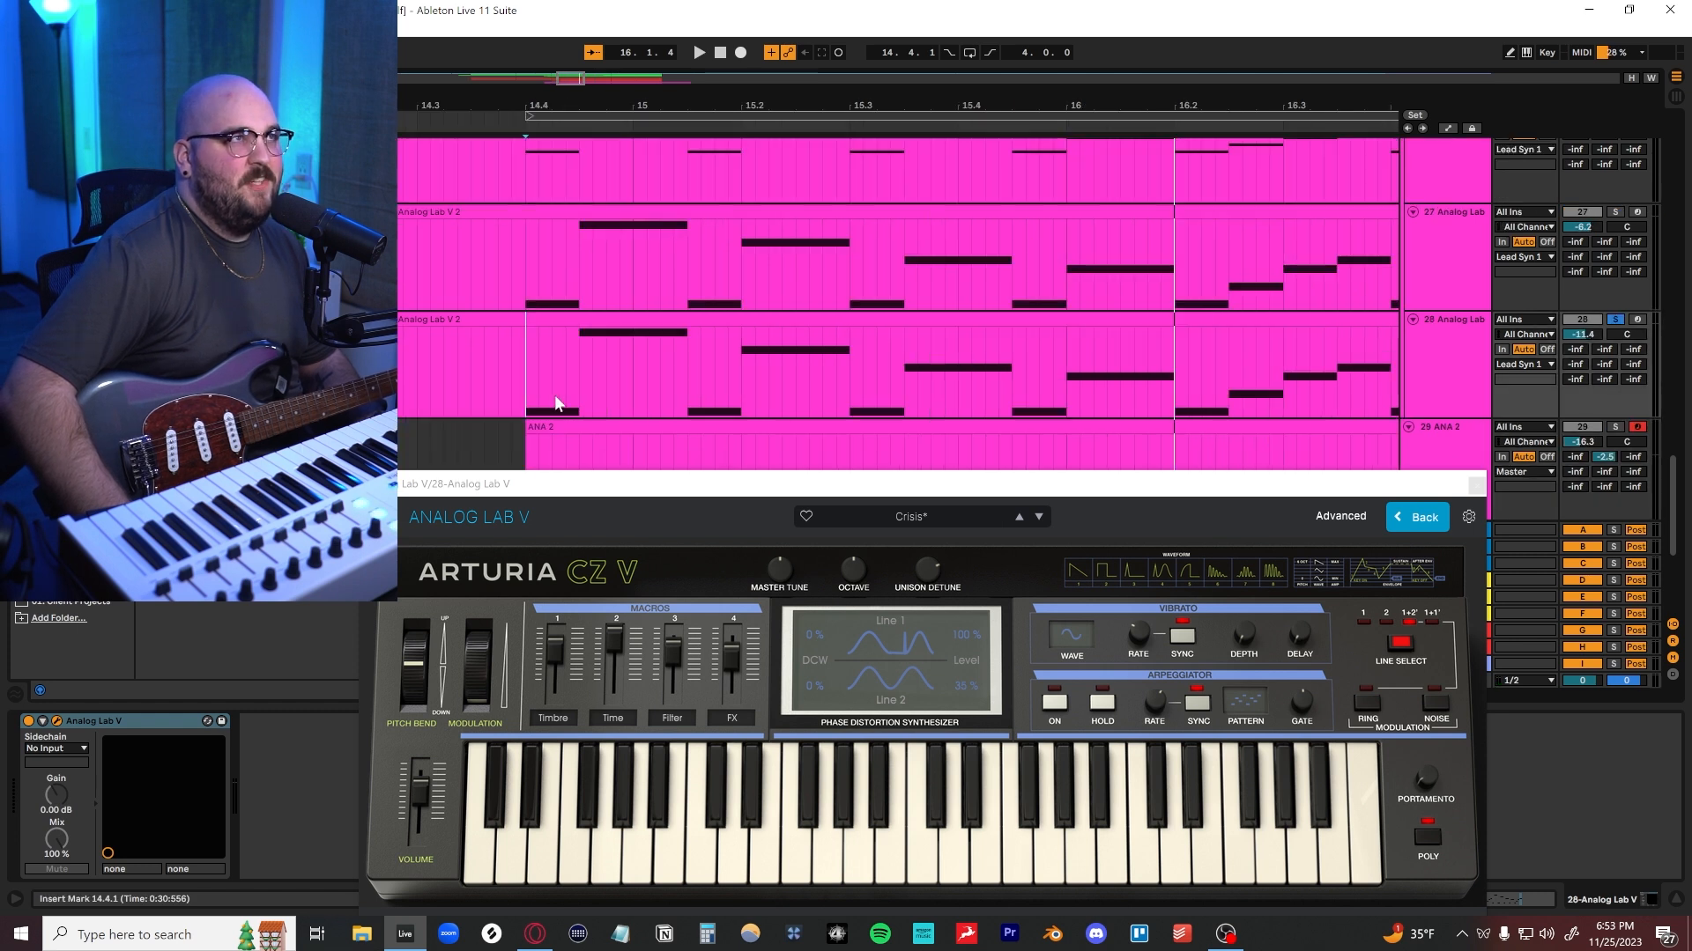
scroll("down", 3)
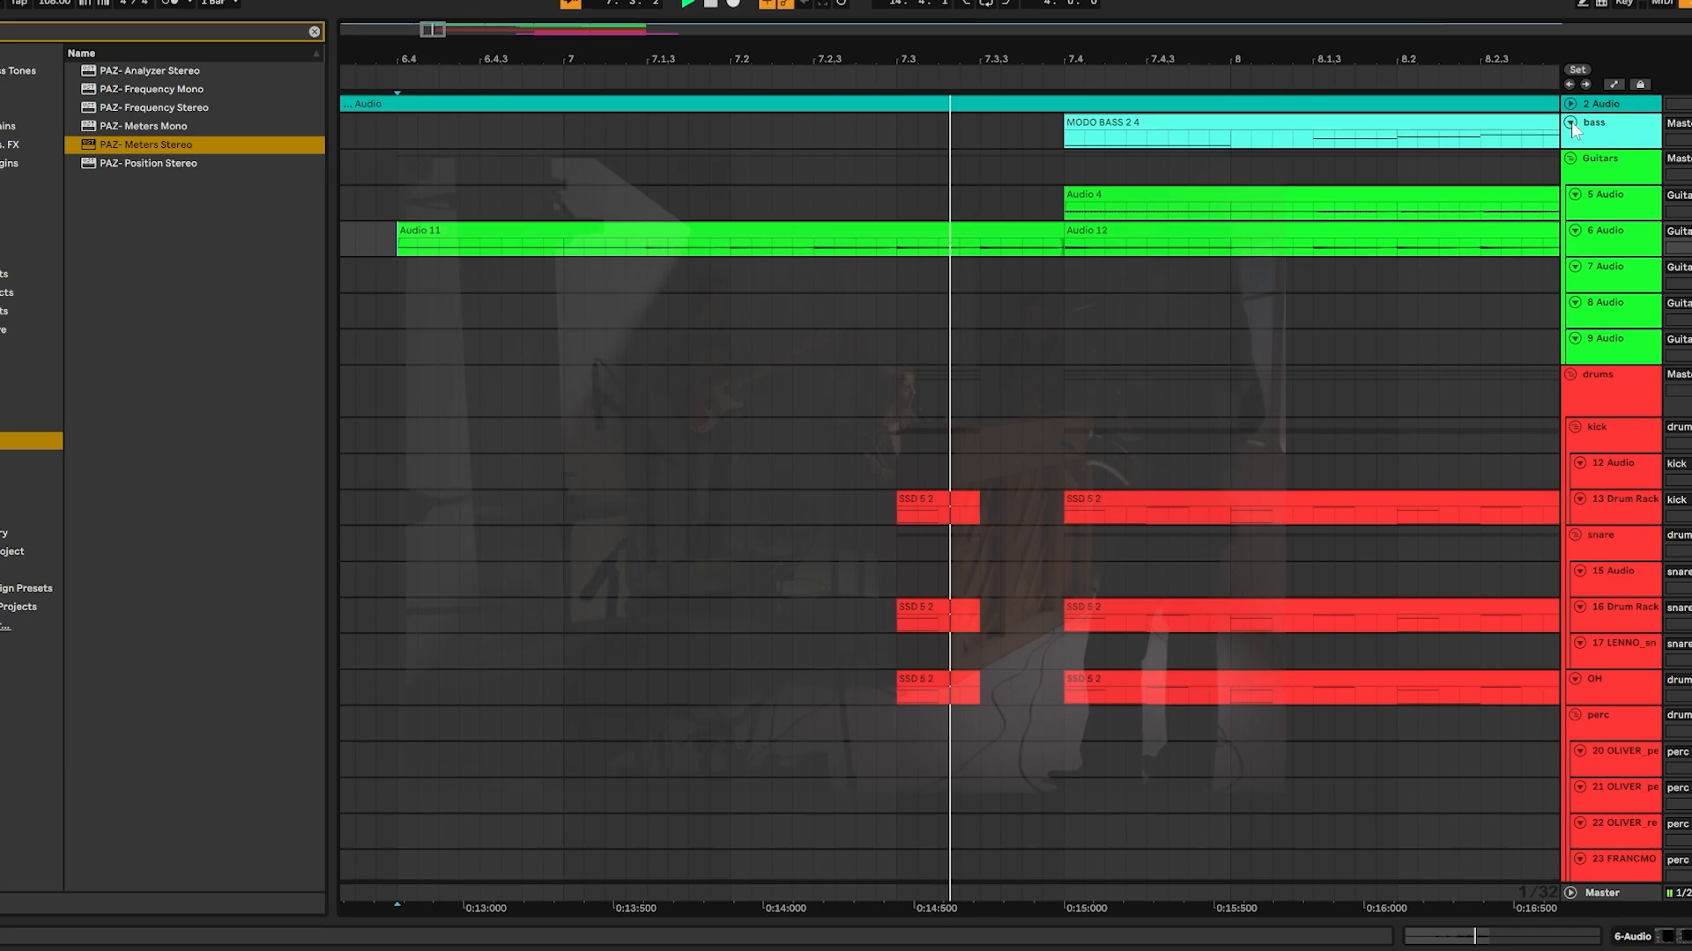
- Scroll the arrangement sideways past the bass, guitar and drum clips
scroll("right", 3)
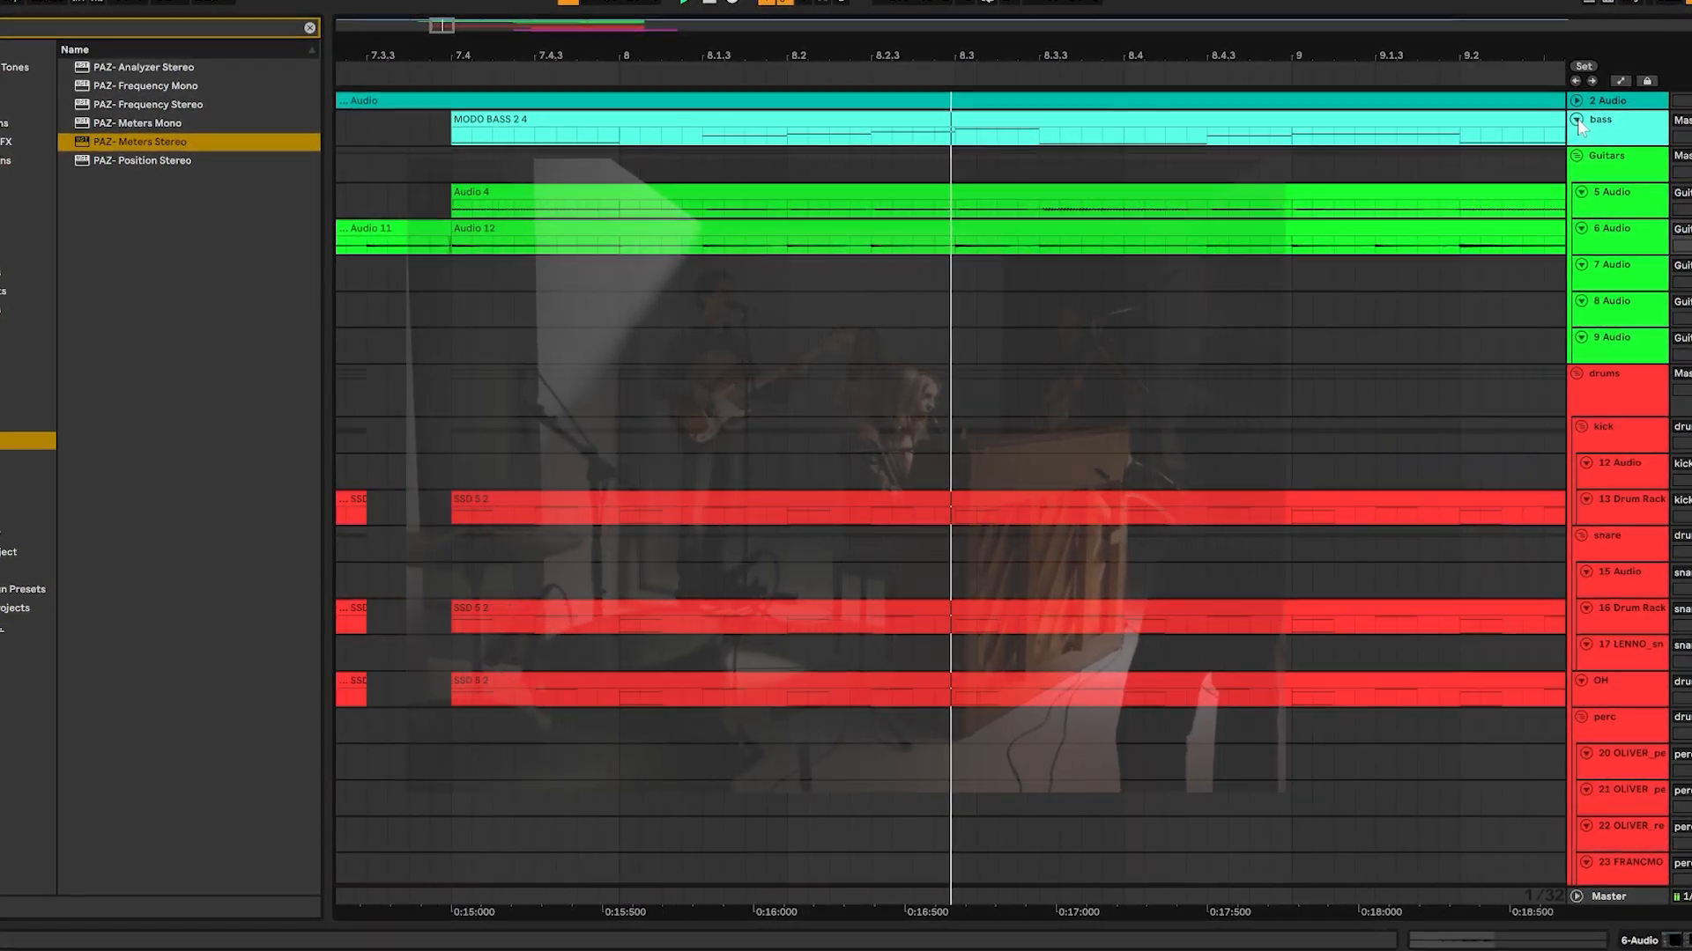